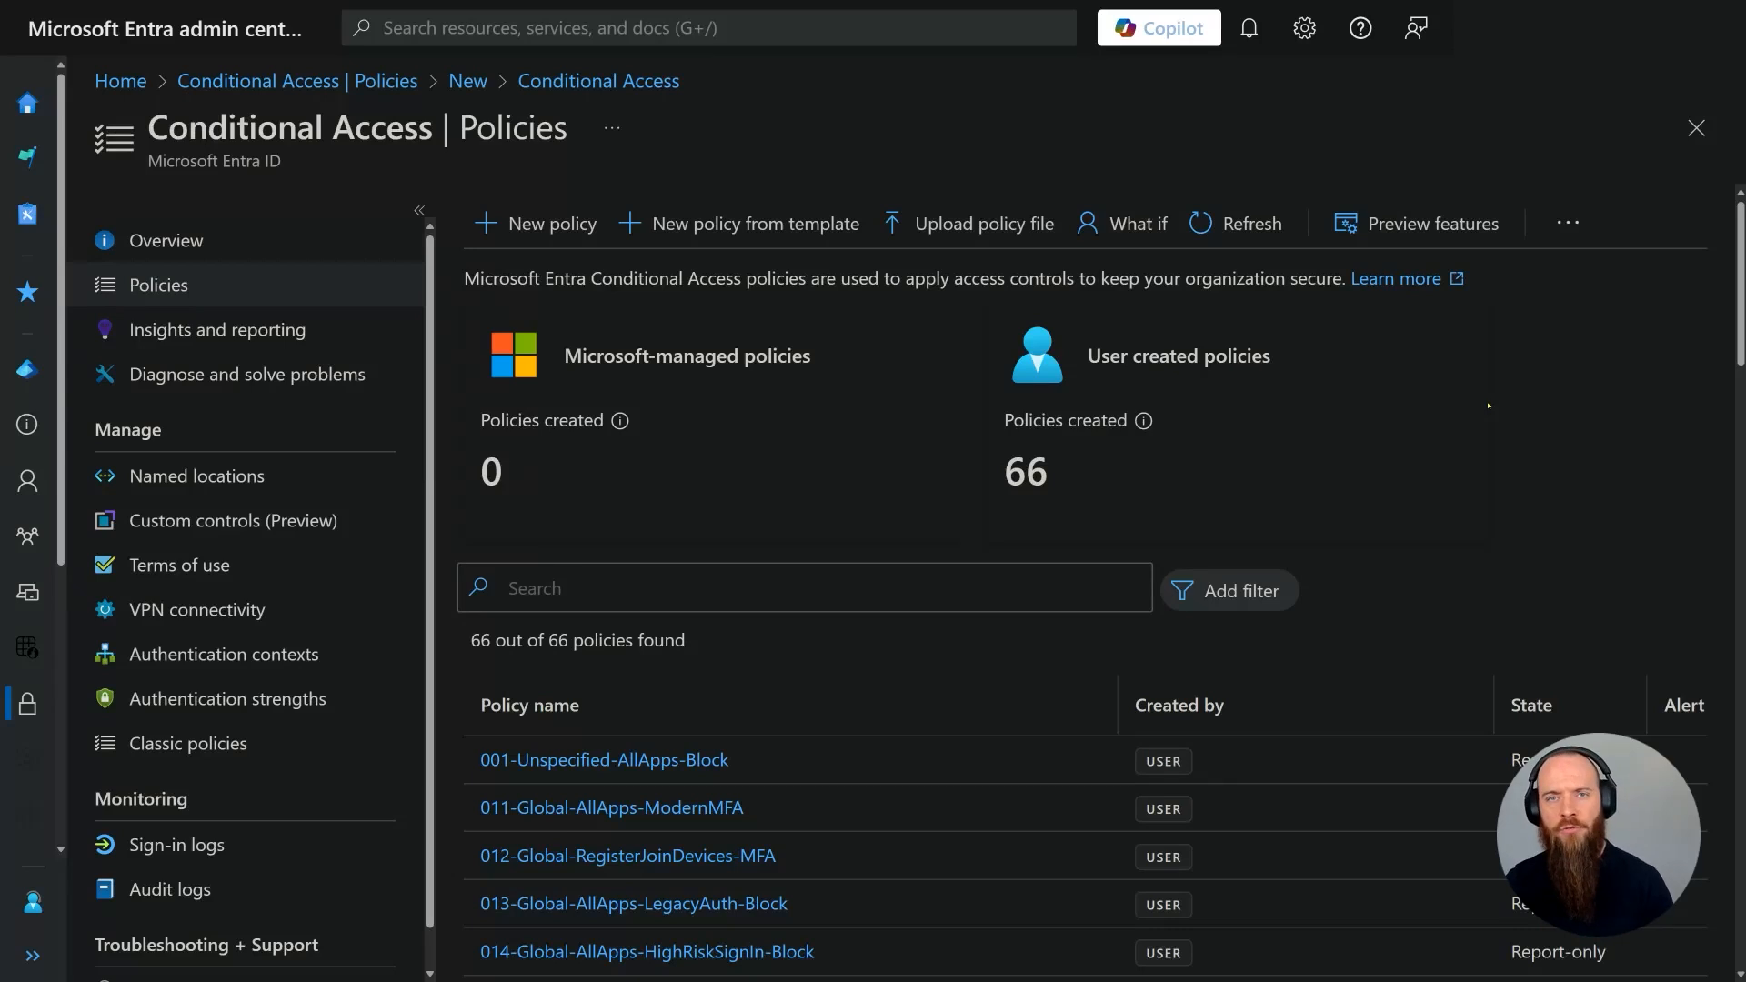
# Review the 013-Global-AllApps-LegacyAuth-Block policy from the Conditional Access list.
pyautogui.scroll(-3)
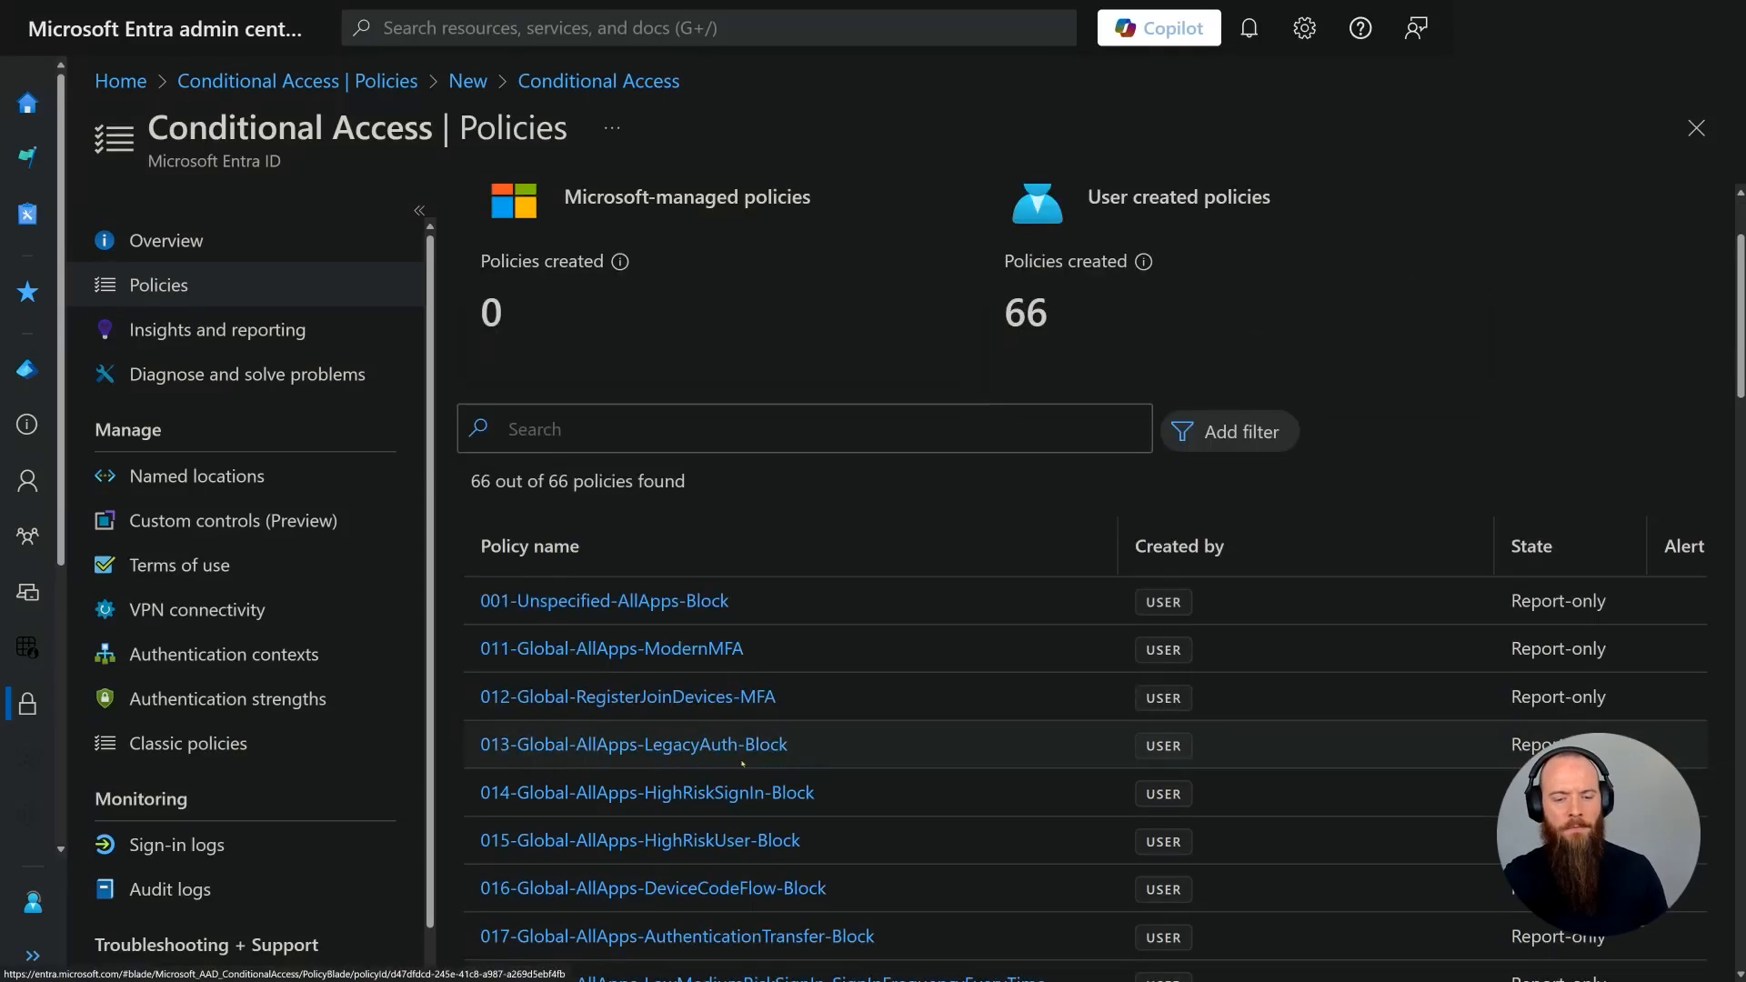
pyautogui.scroll(-3)
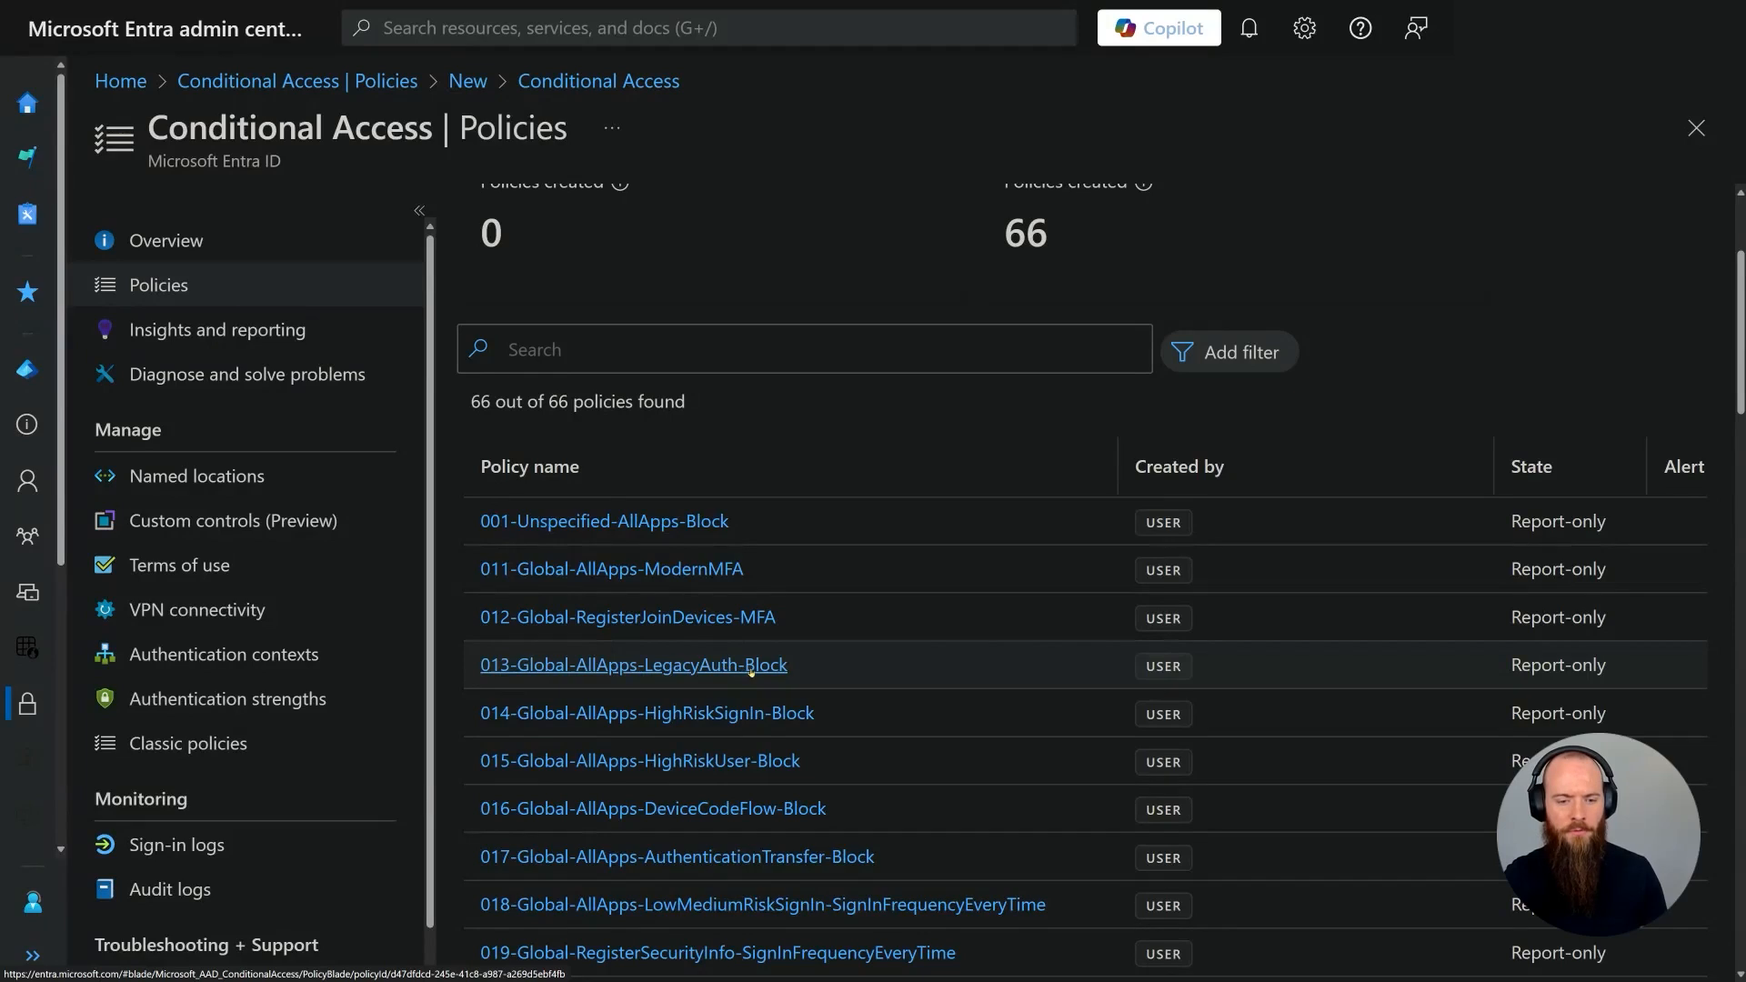
pyautogui.click(633, 665)
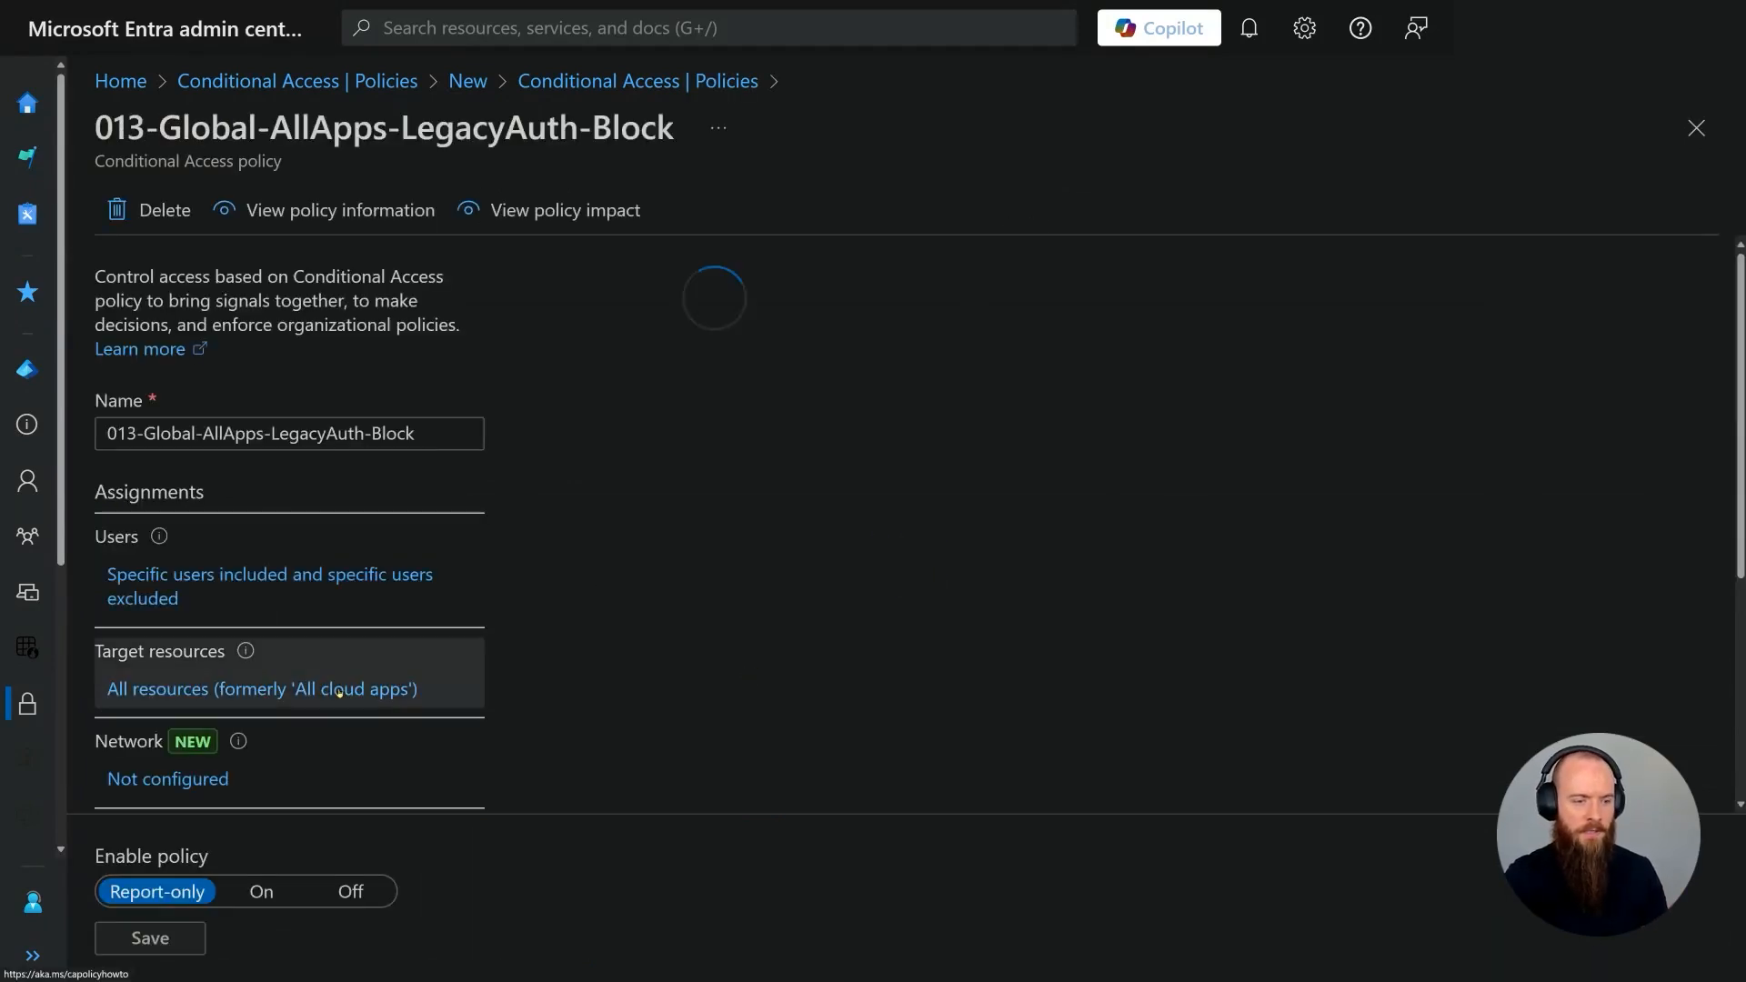
pyautogui.click(262, 689)
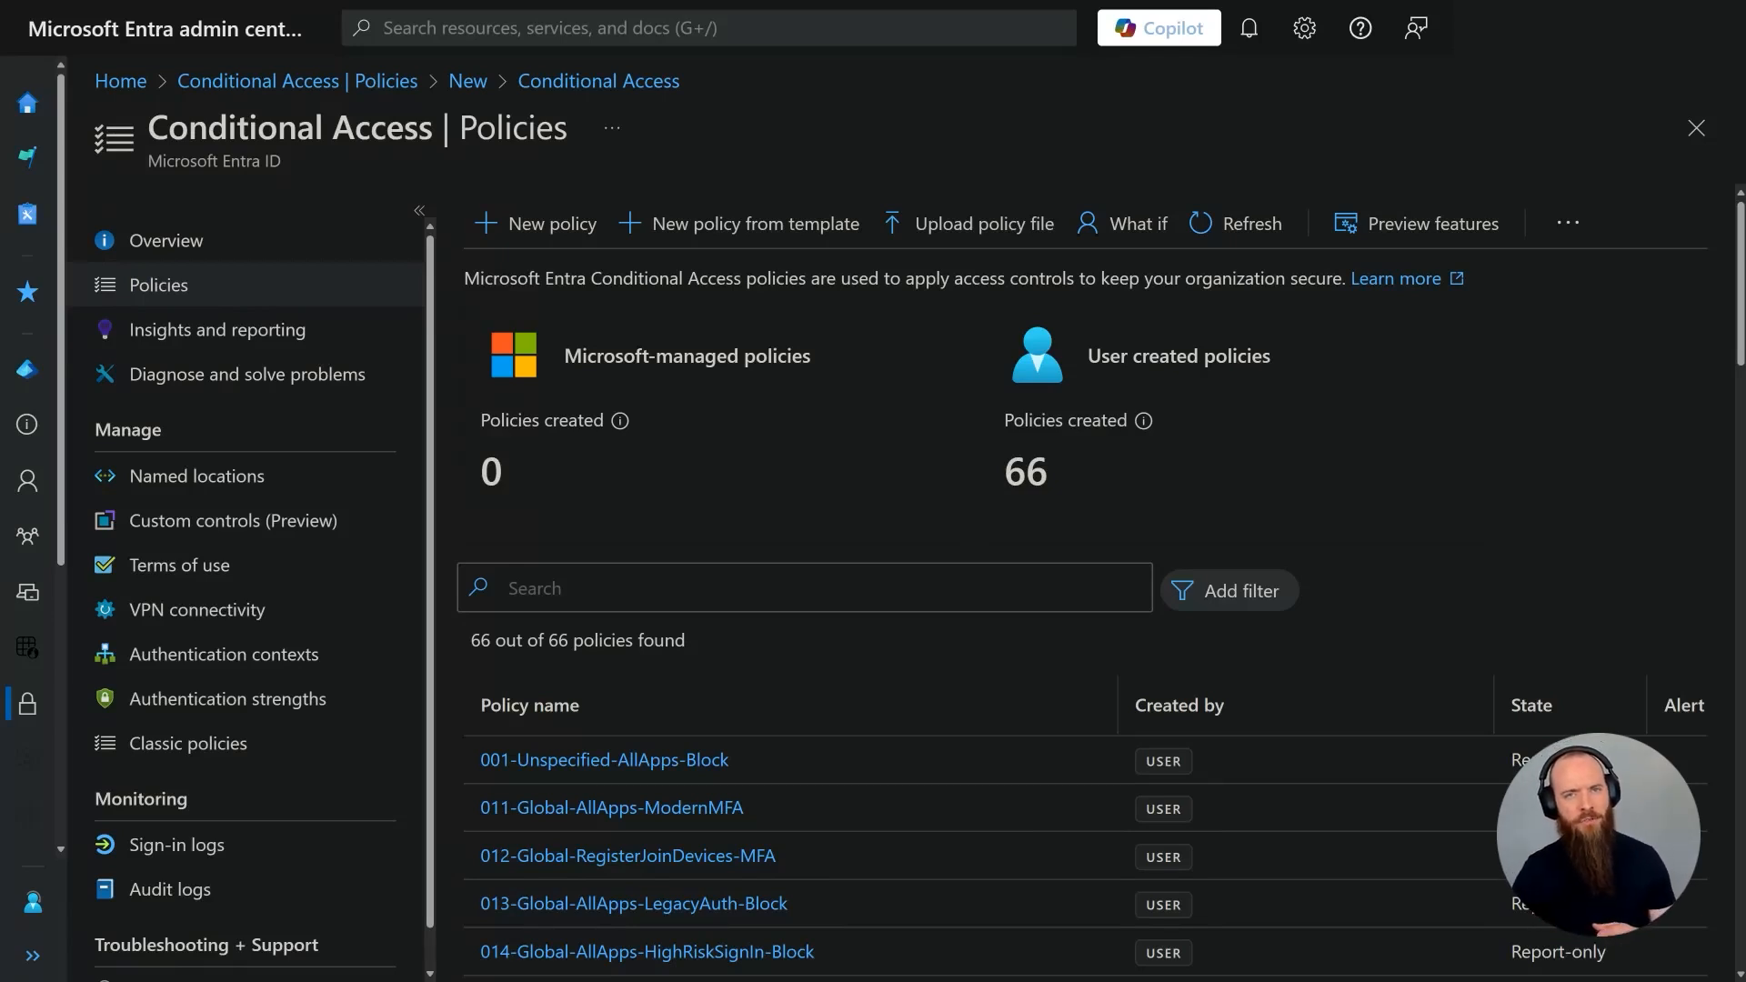
pyautogui.moveTo(637, 820)
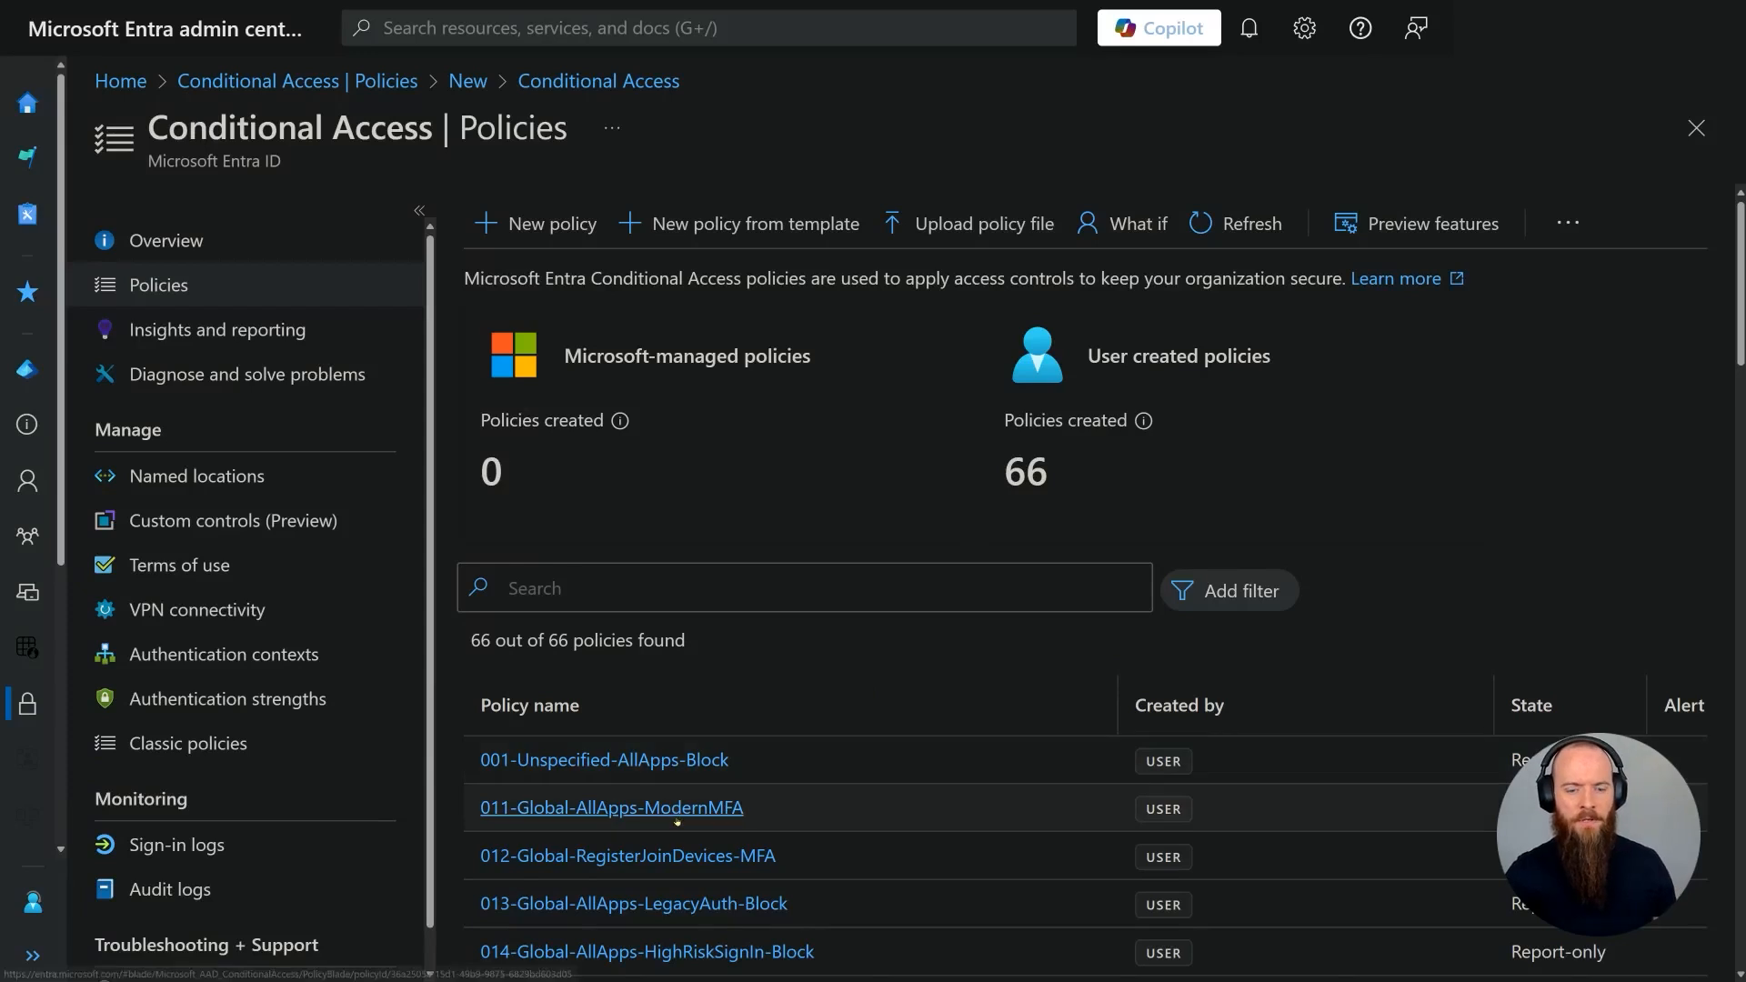
# Open the 011-Global-AllApps-ModernMFA policy requiring the Modern MFA authentication strength.
pyautogui.click(614, 807)
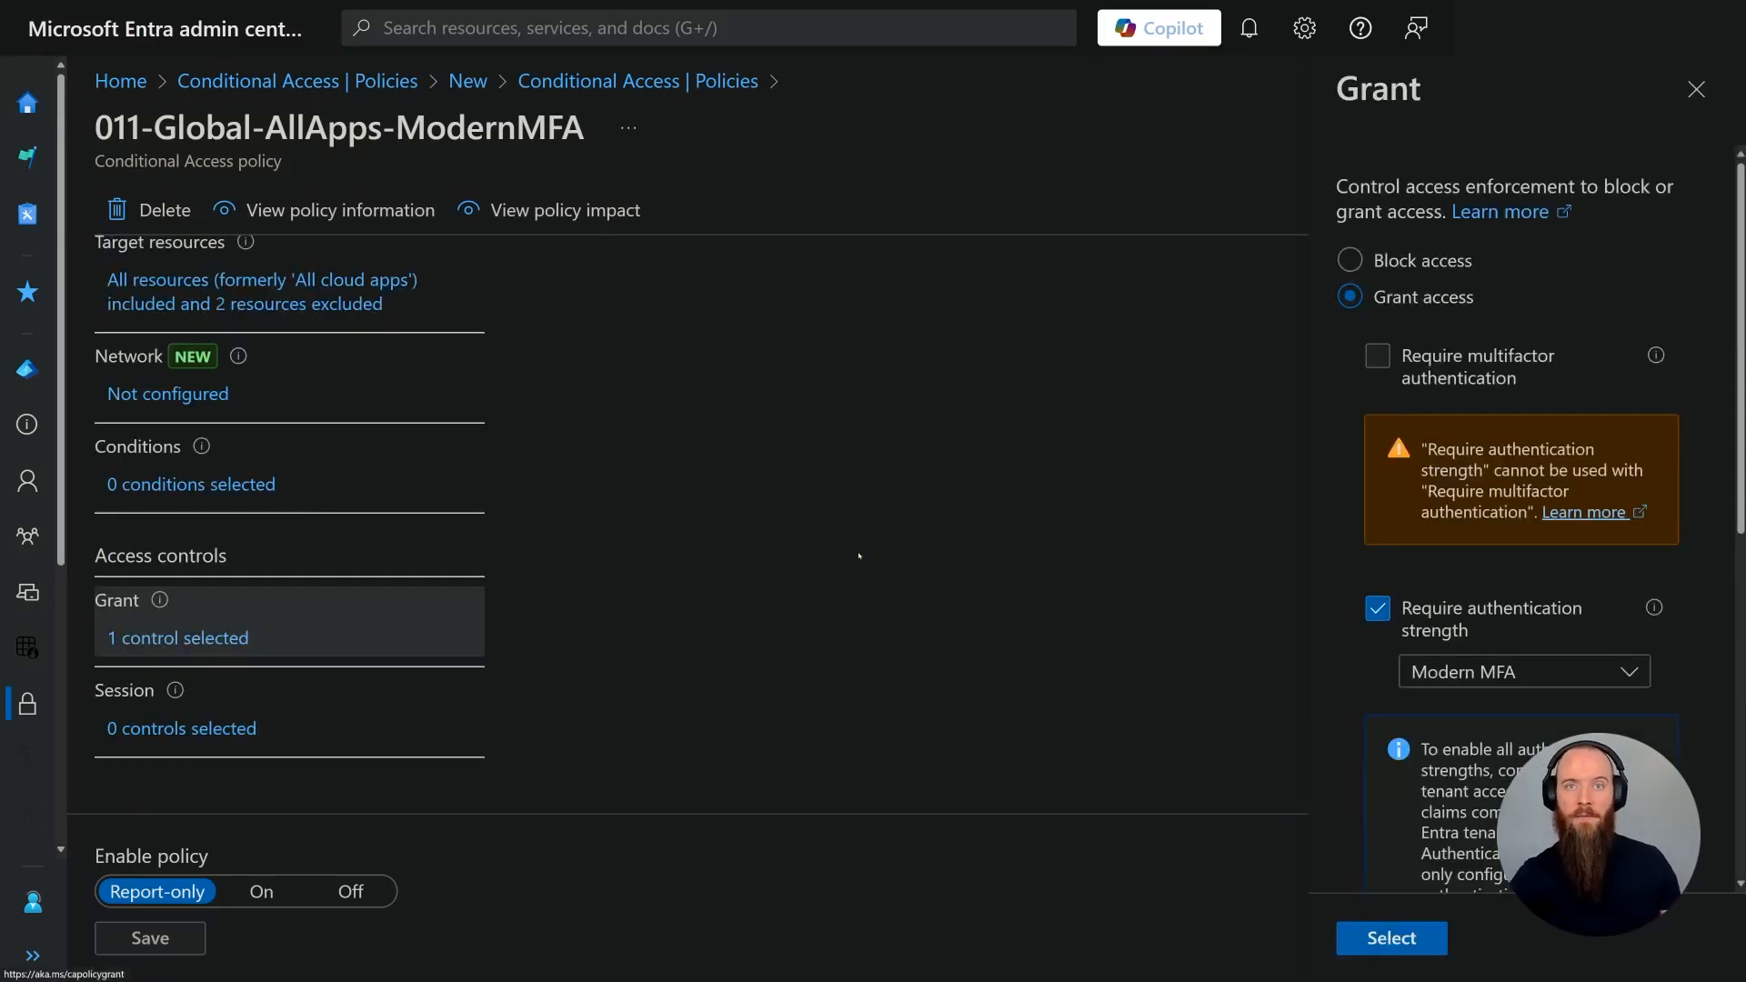
pyautogui.moveTo(983, 515)
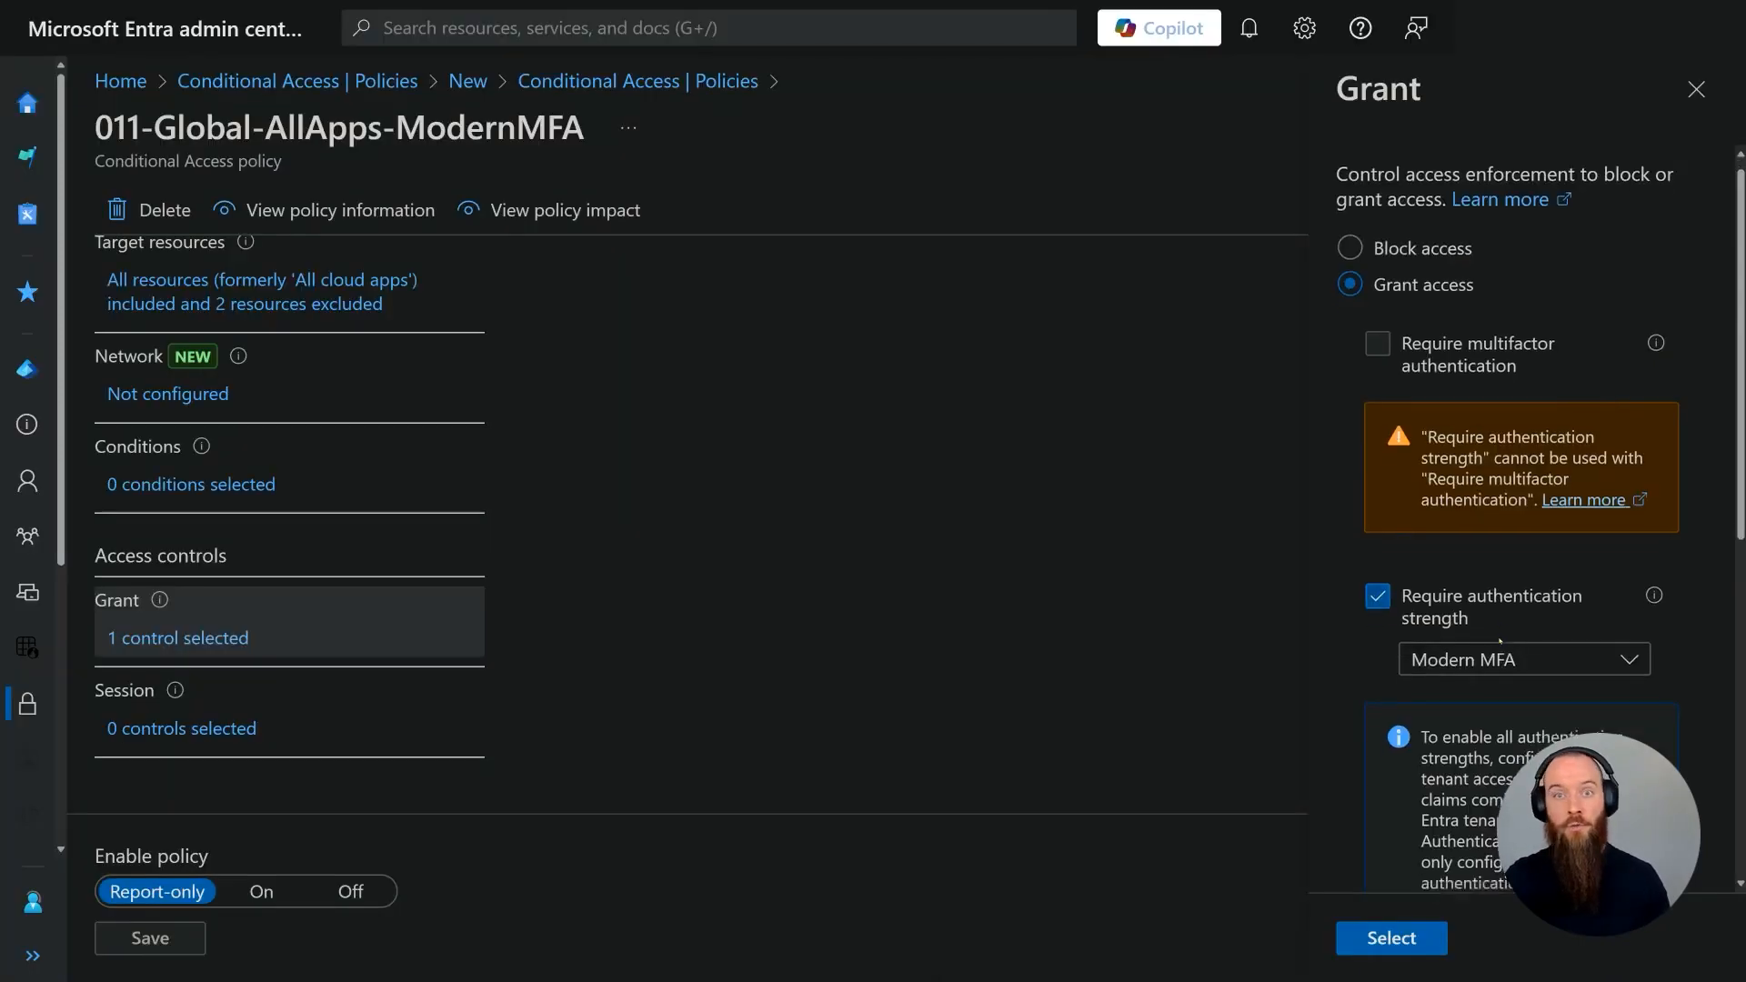
# List the available authentication strengths, including Passwordless and Phishing-resistant MFA.
pyautogui.click(1525, 658)
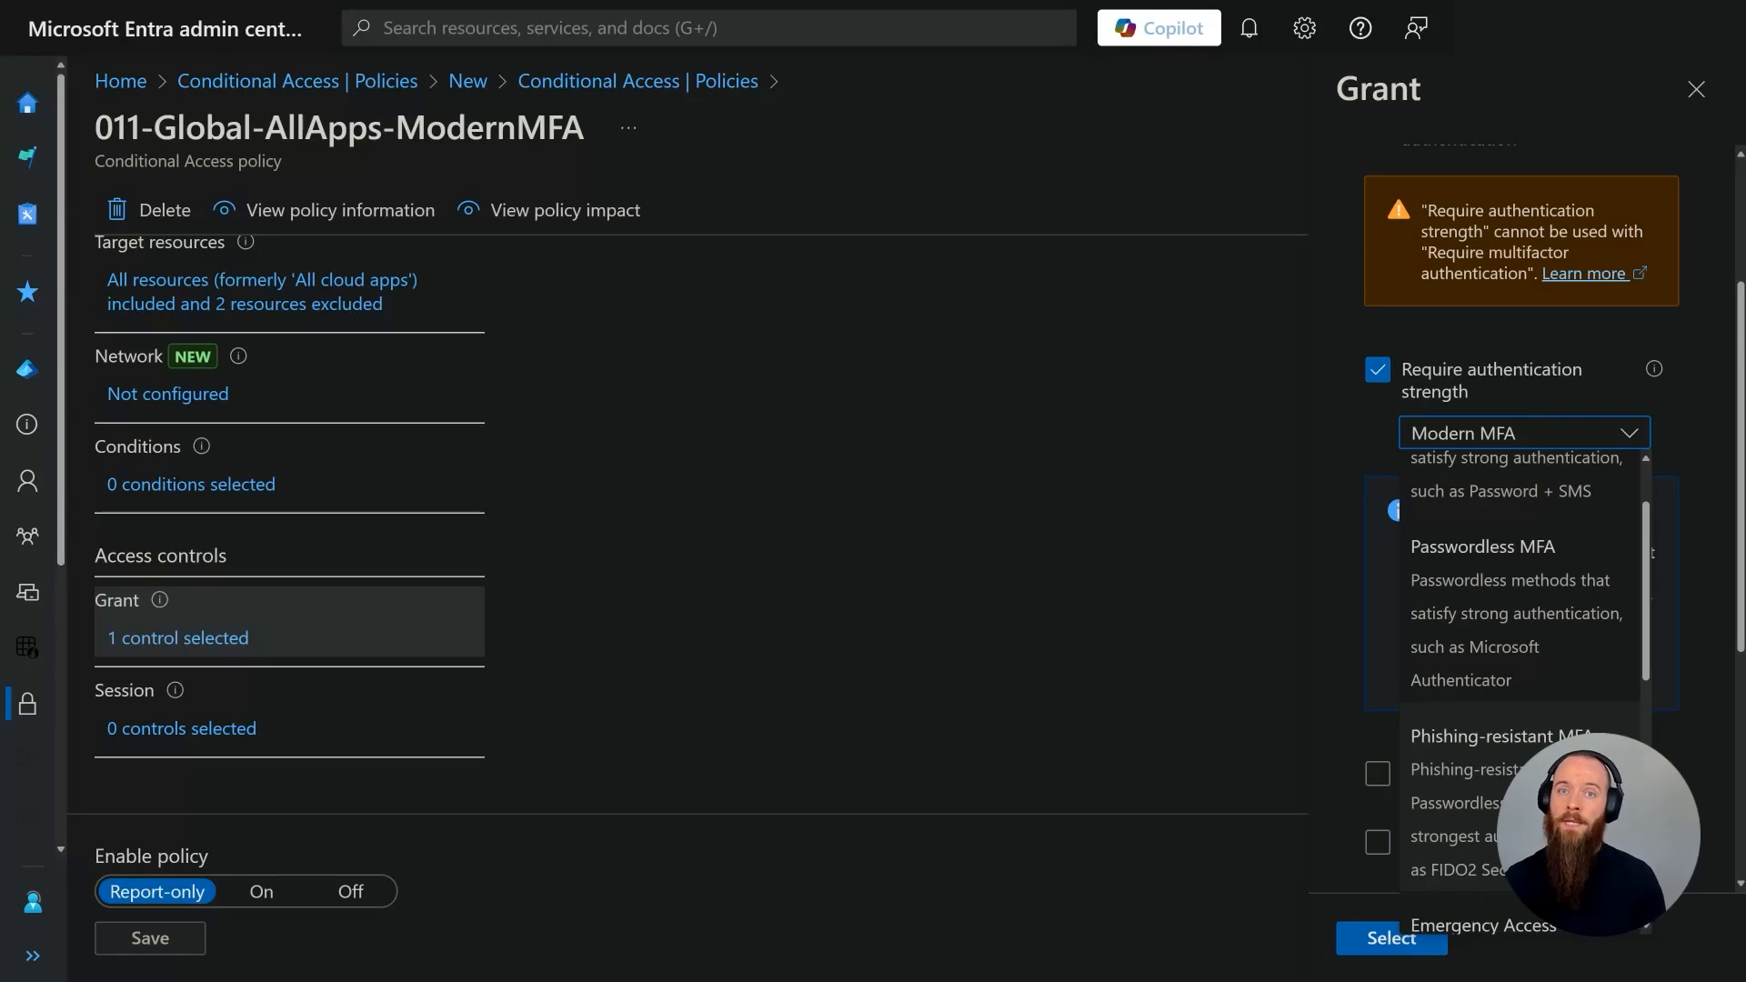
pyautogui.scroll(-3)
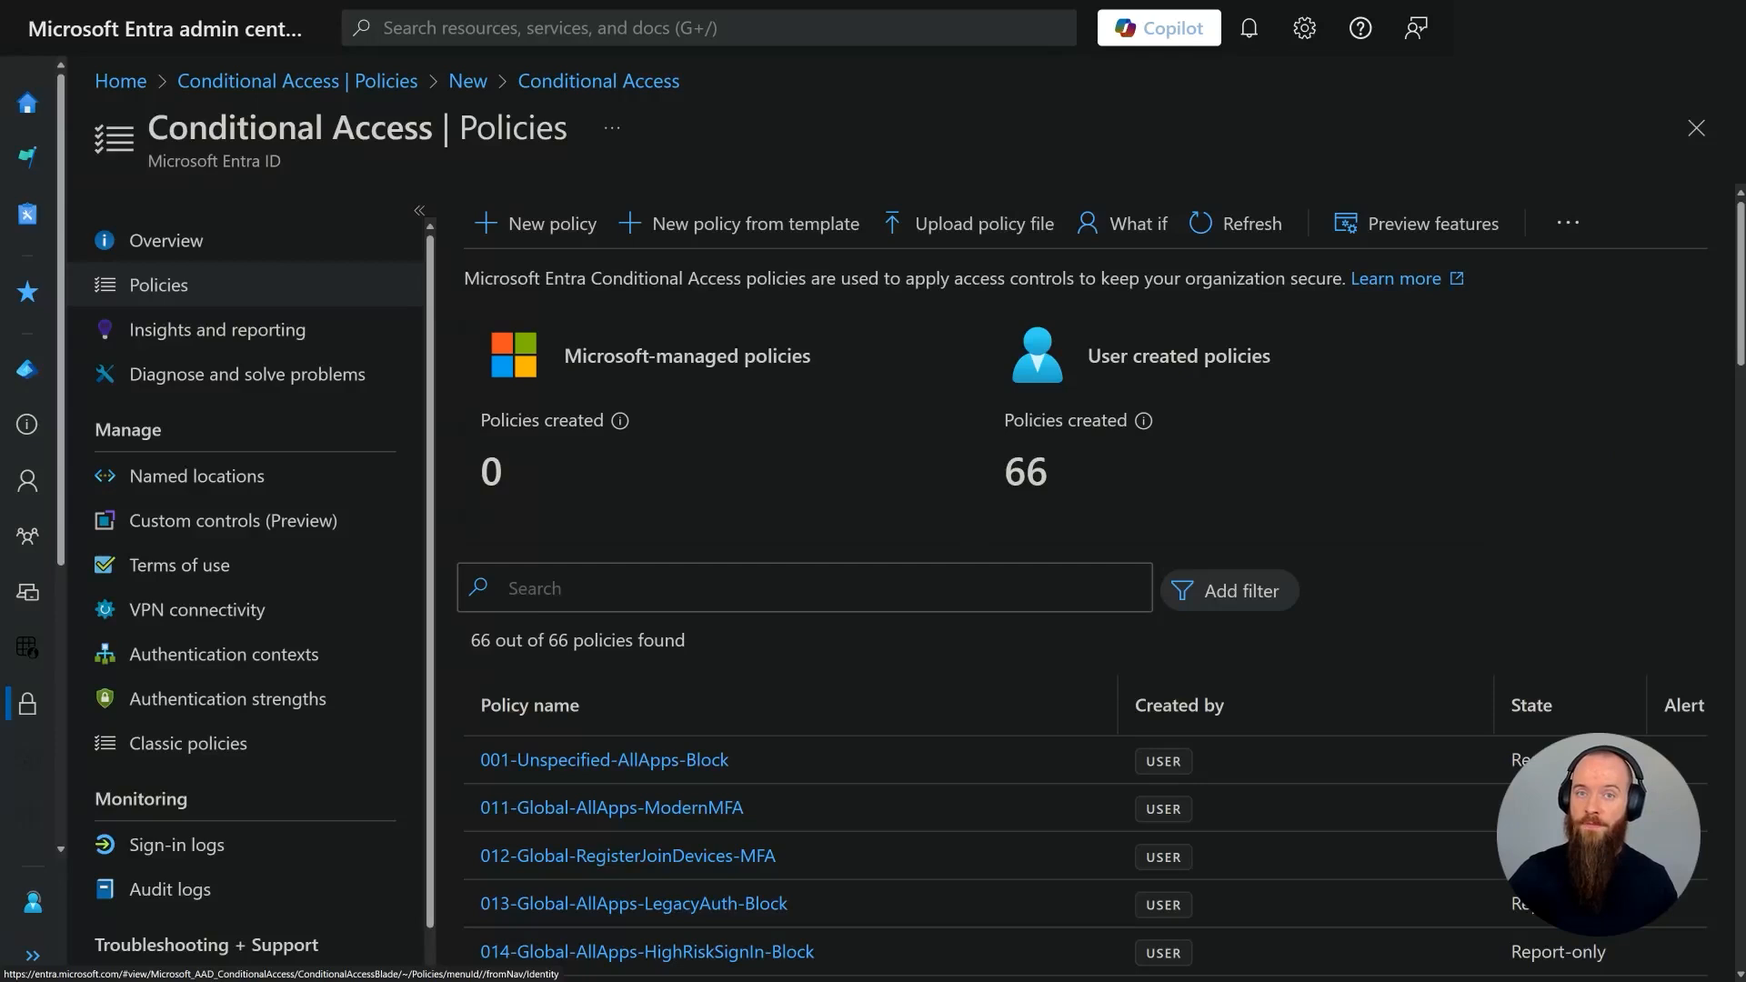
pyautogui.scroll(-3)
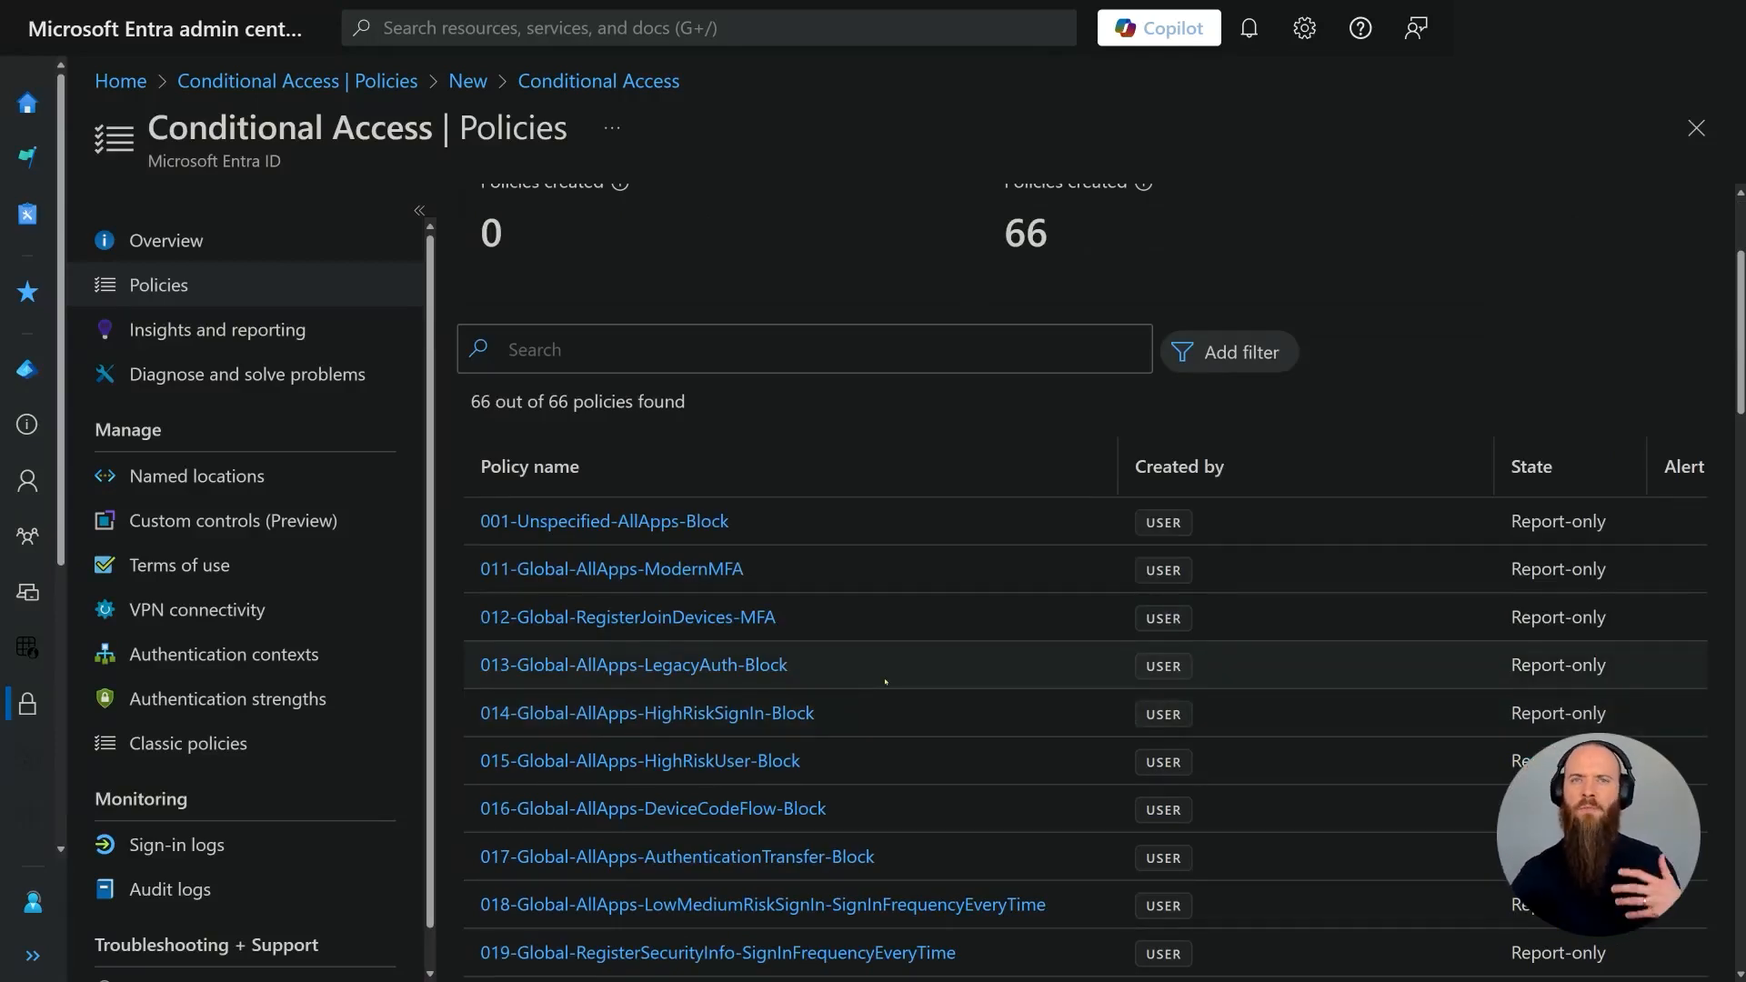
pyautogui.scroll(-3)
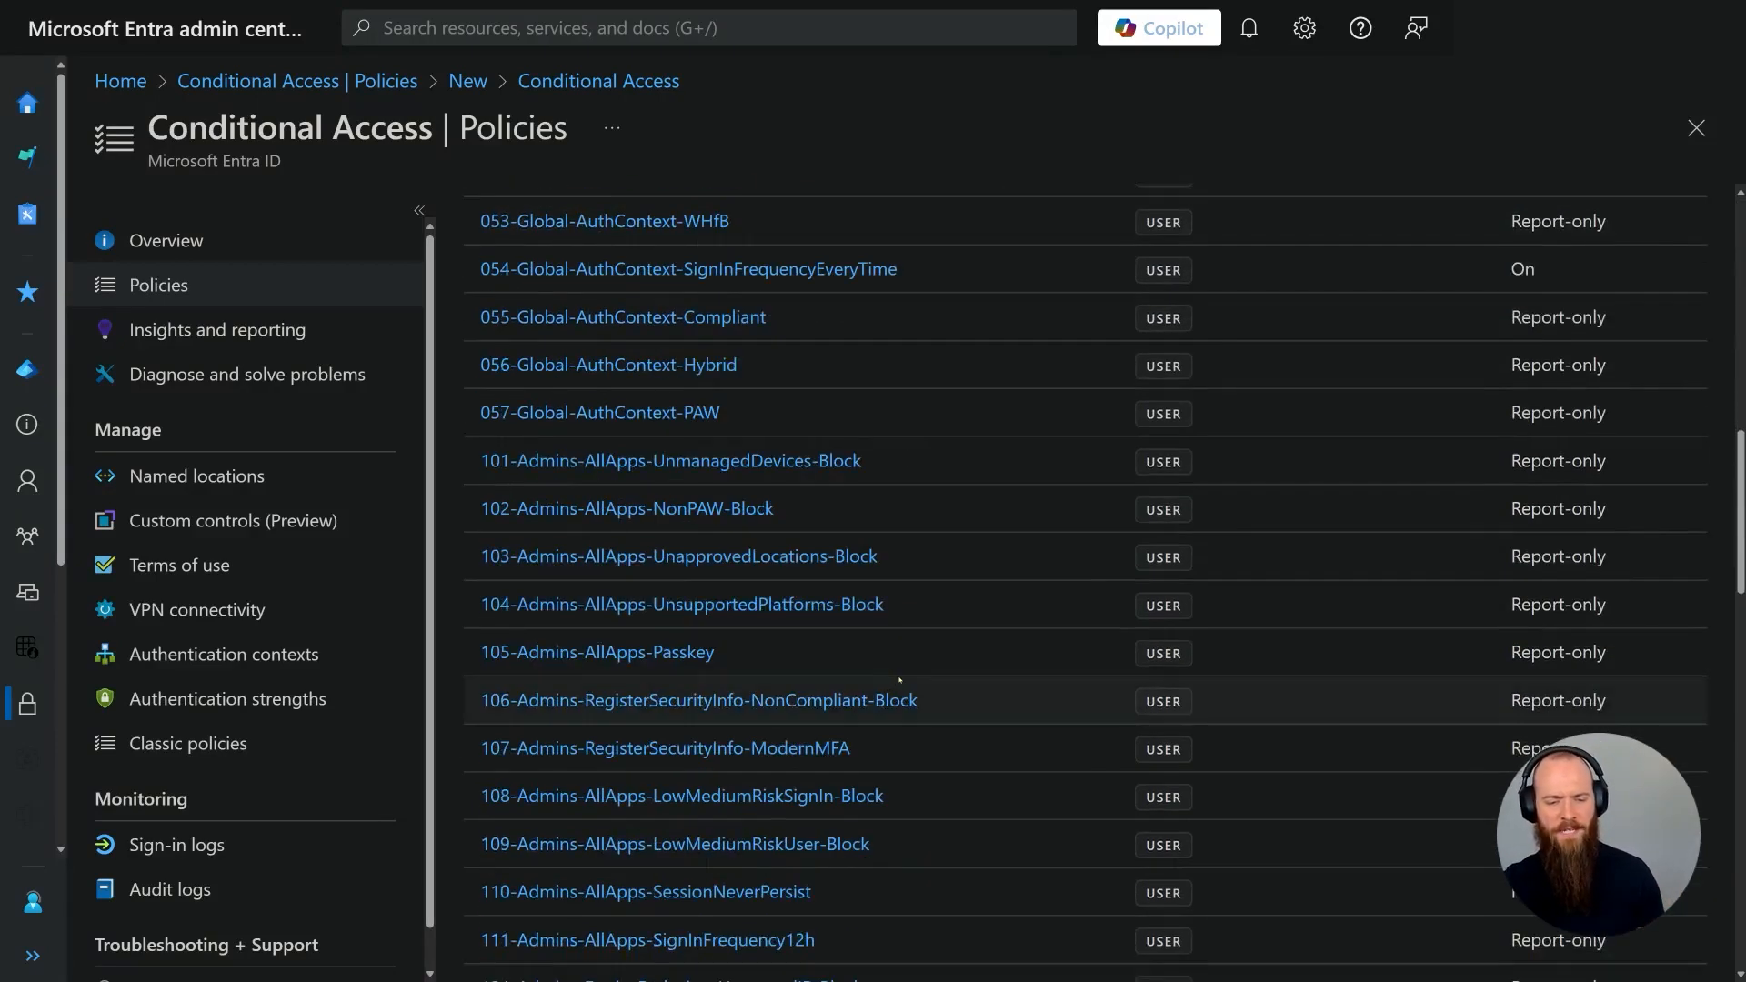
pyautogui.scroll(-3)
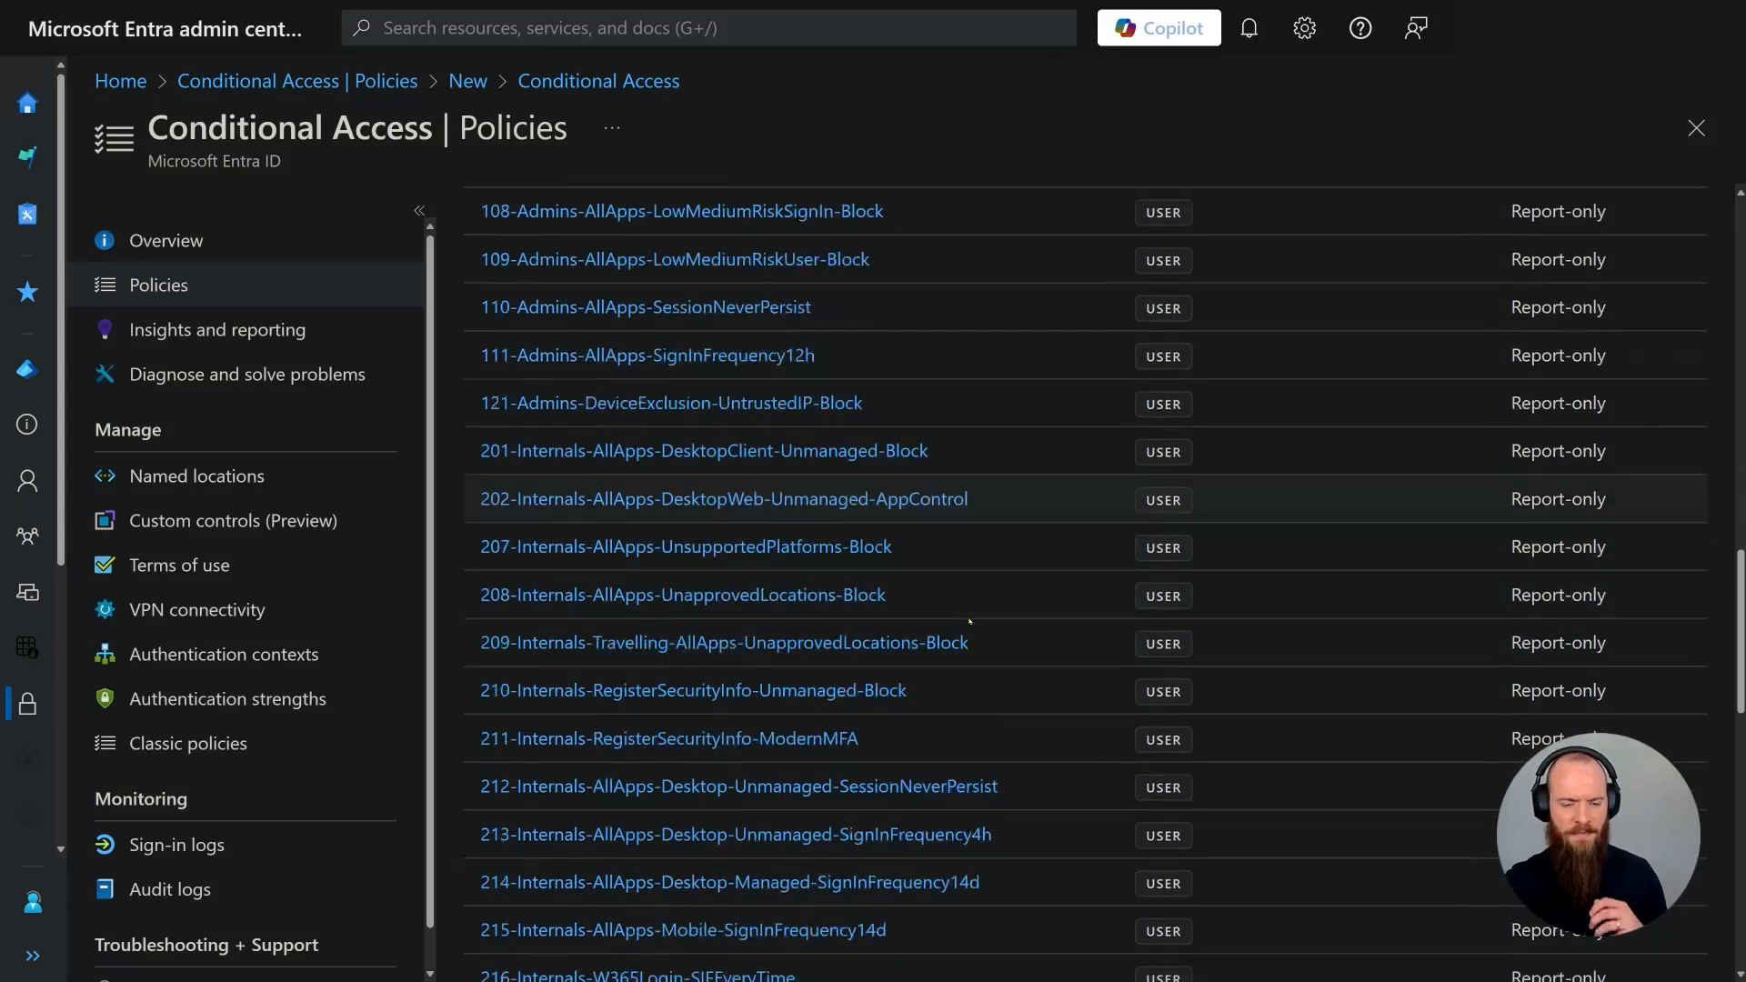
pyautogui.click(637, 975)
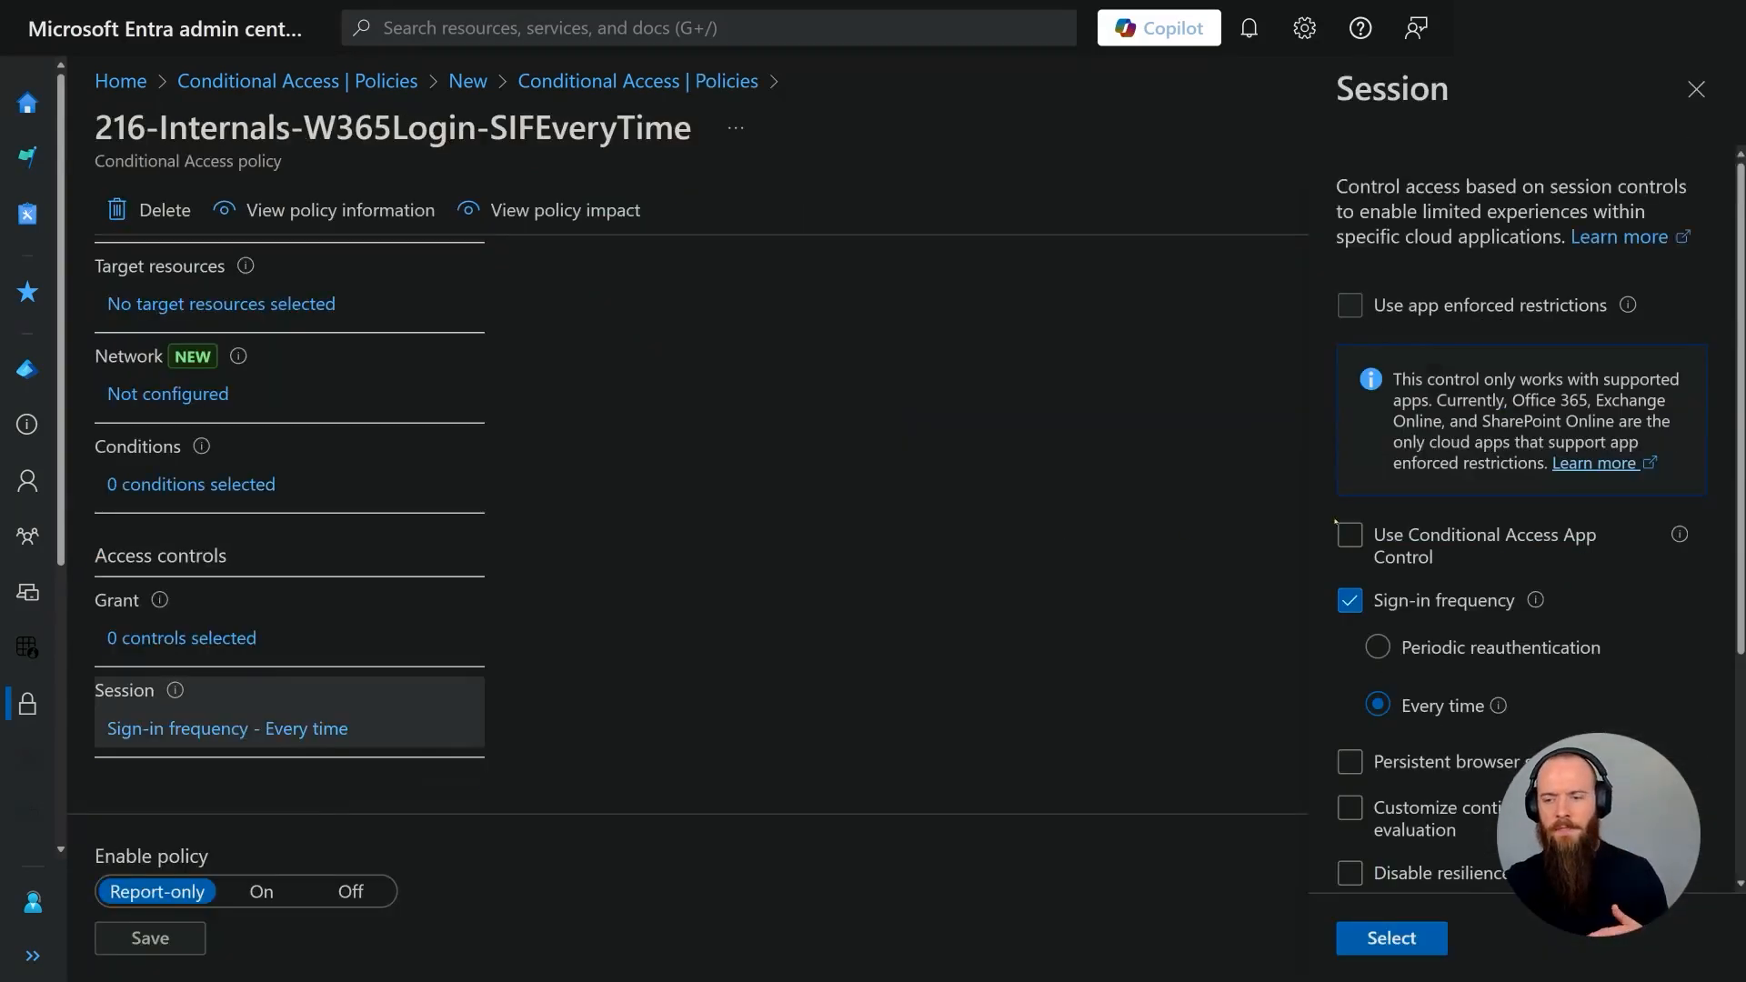
pyautogui.scroll(-3)
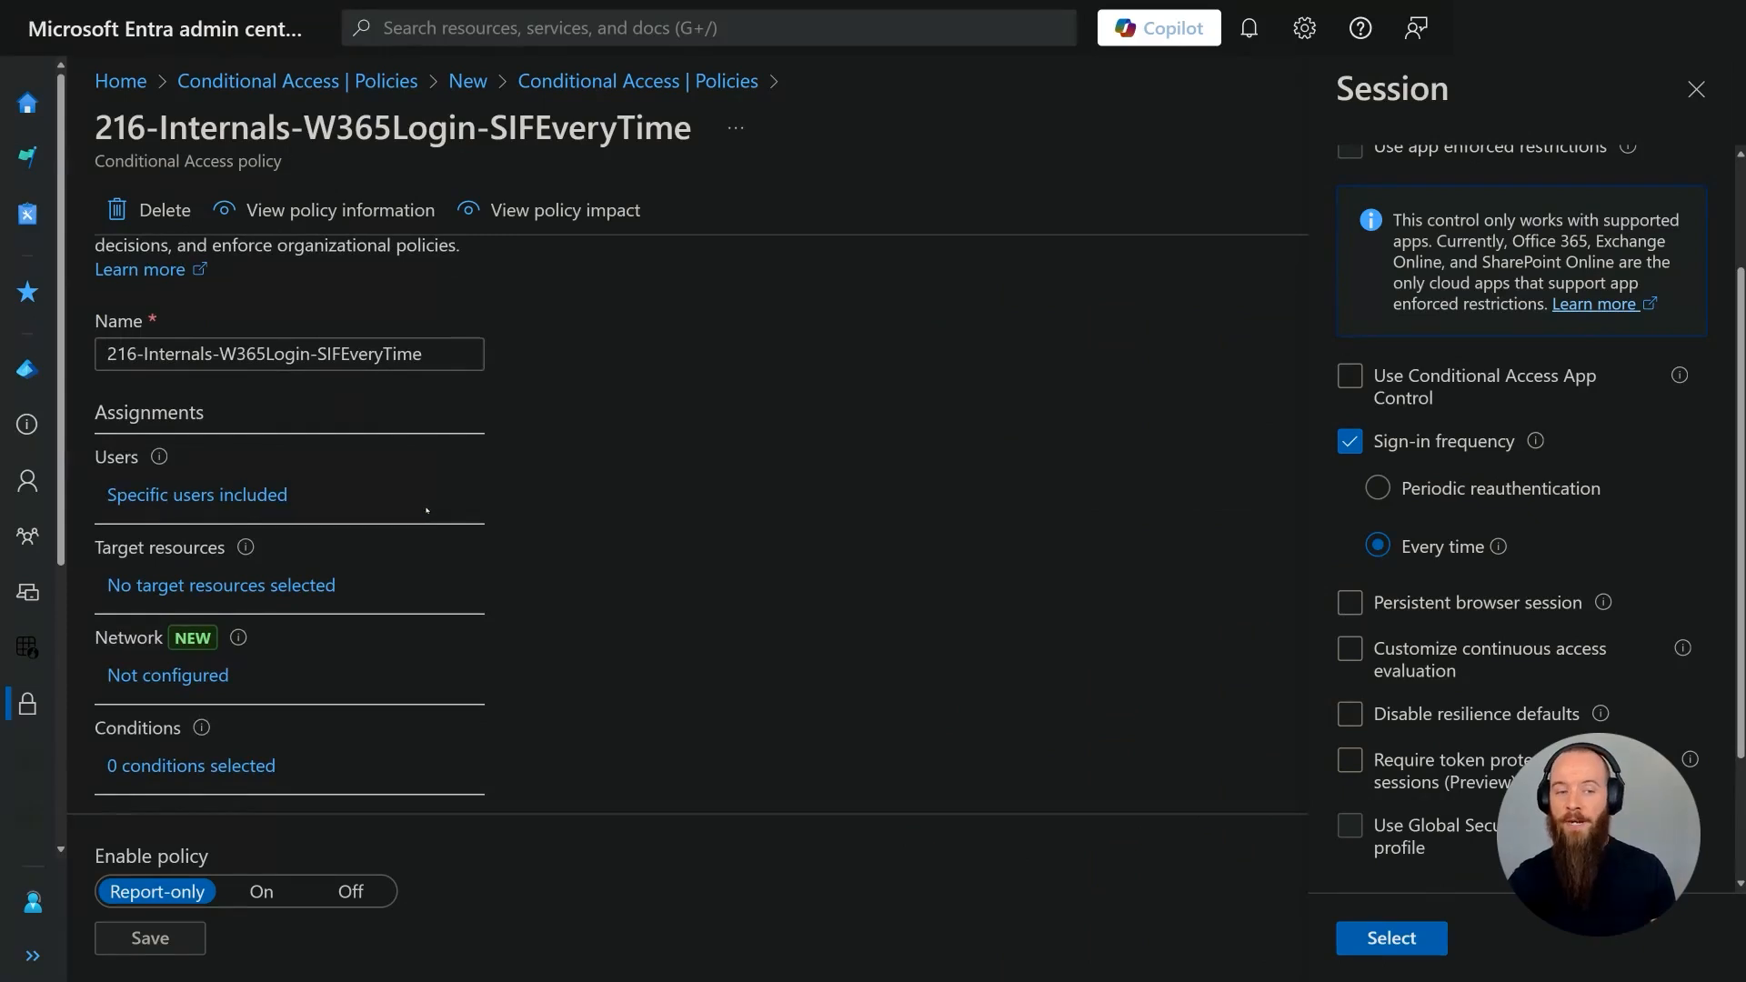
# Scroll the 66-policy Conditional Access list after closing the policy editor.
pyautogui.scroll(-3)
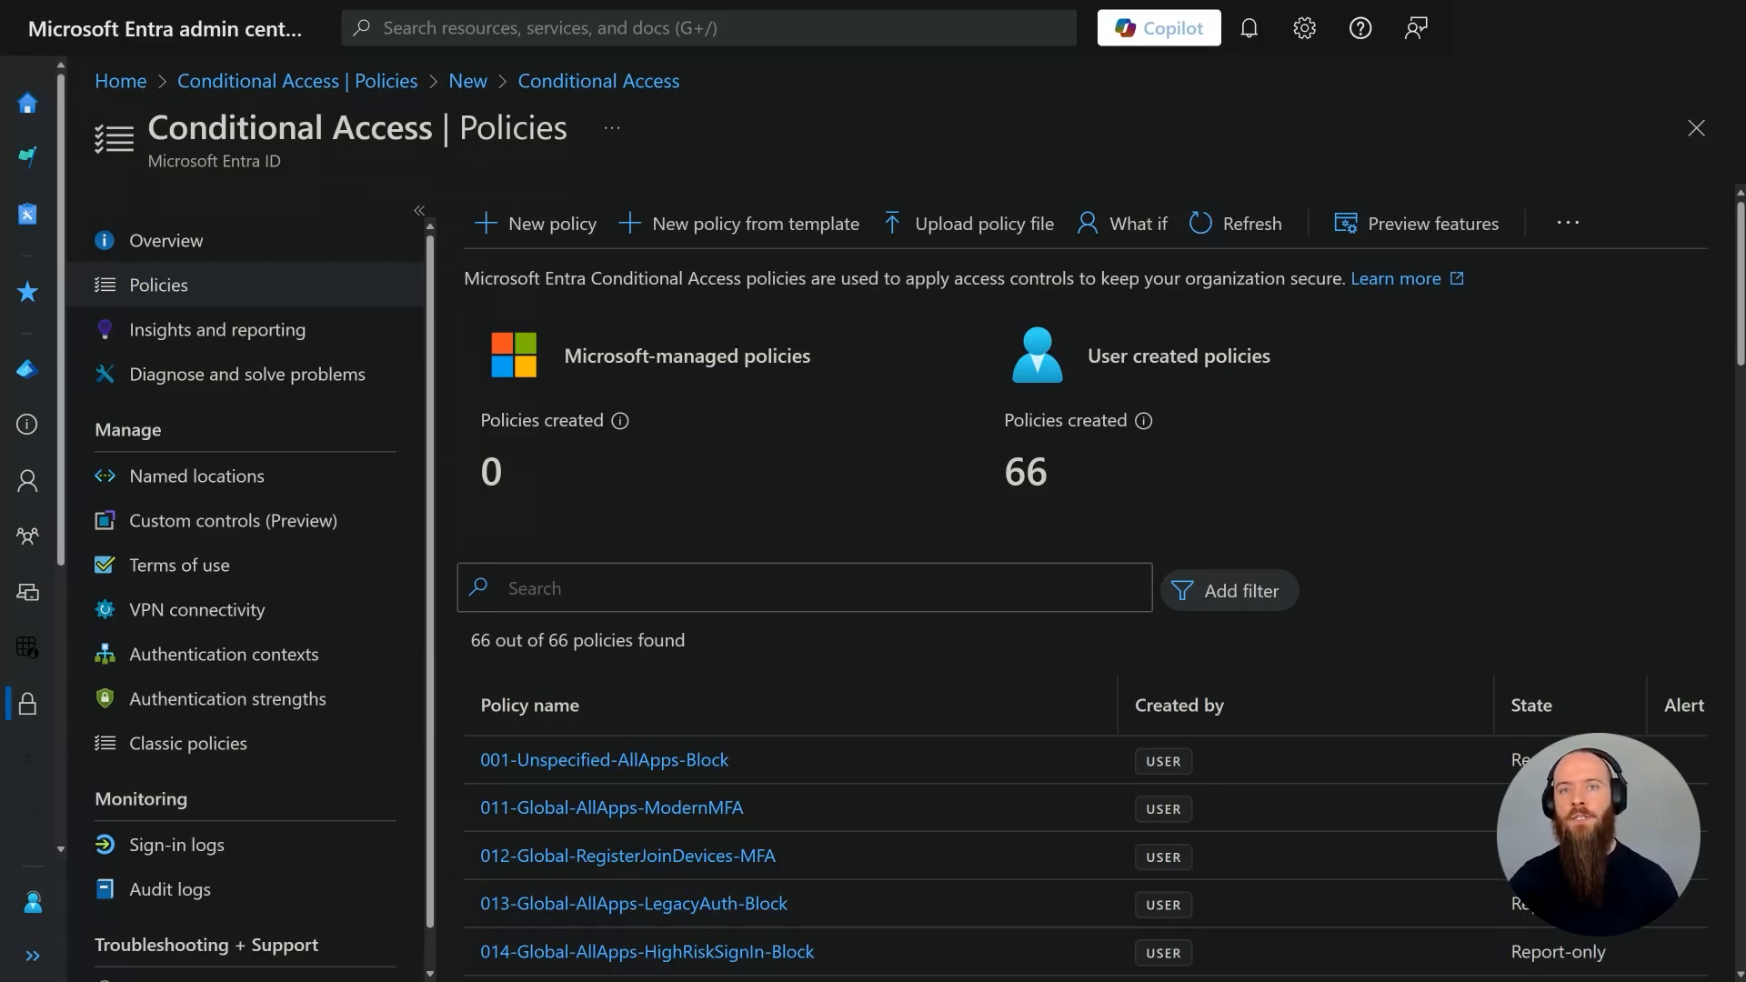
pyautogui.scroll(-3)
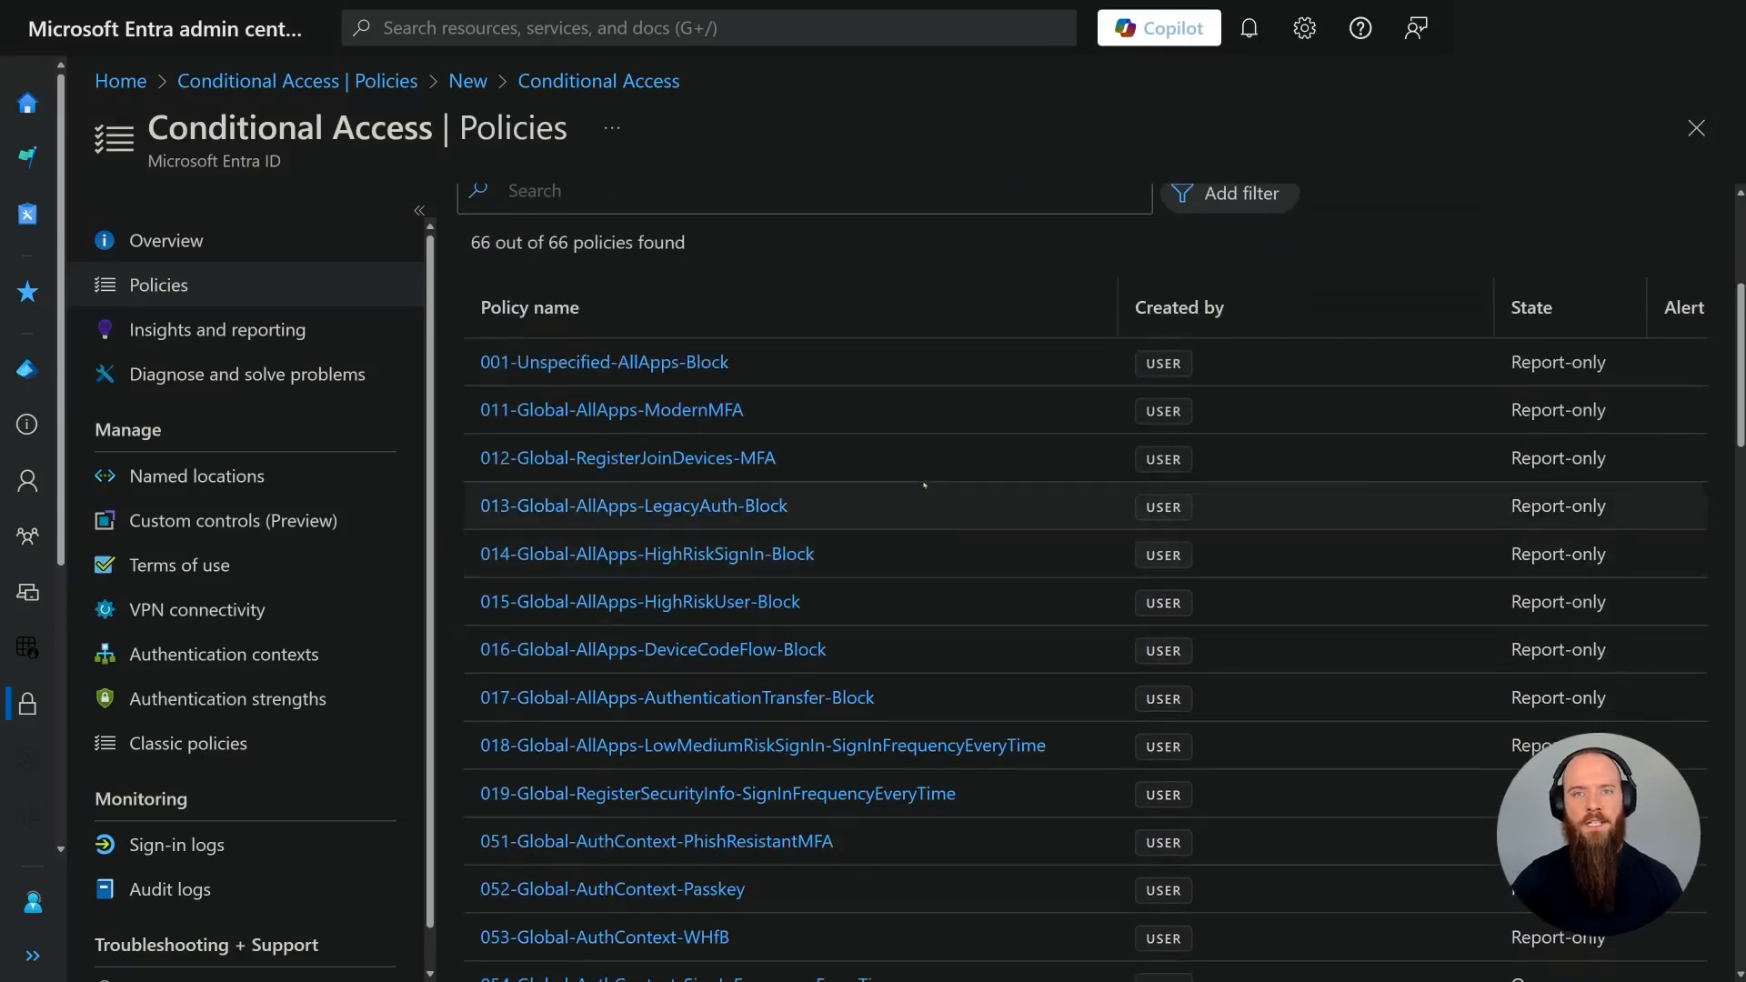
pyautogui.scroll(-3)
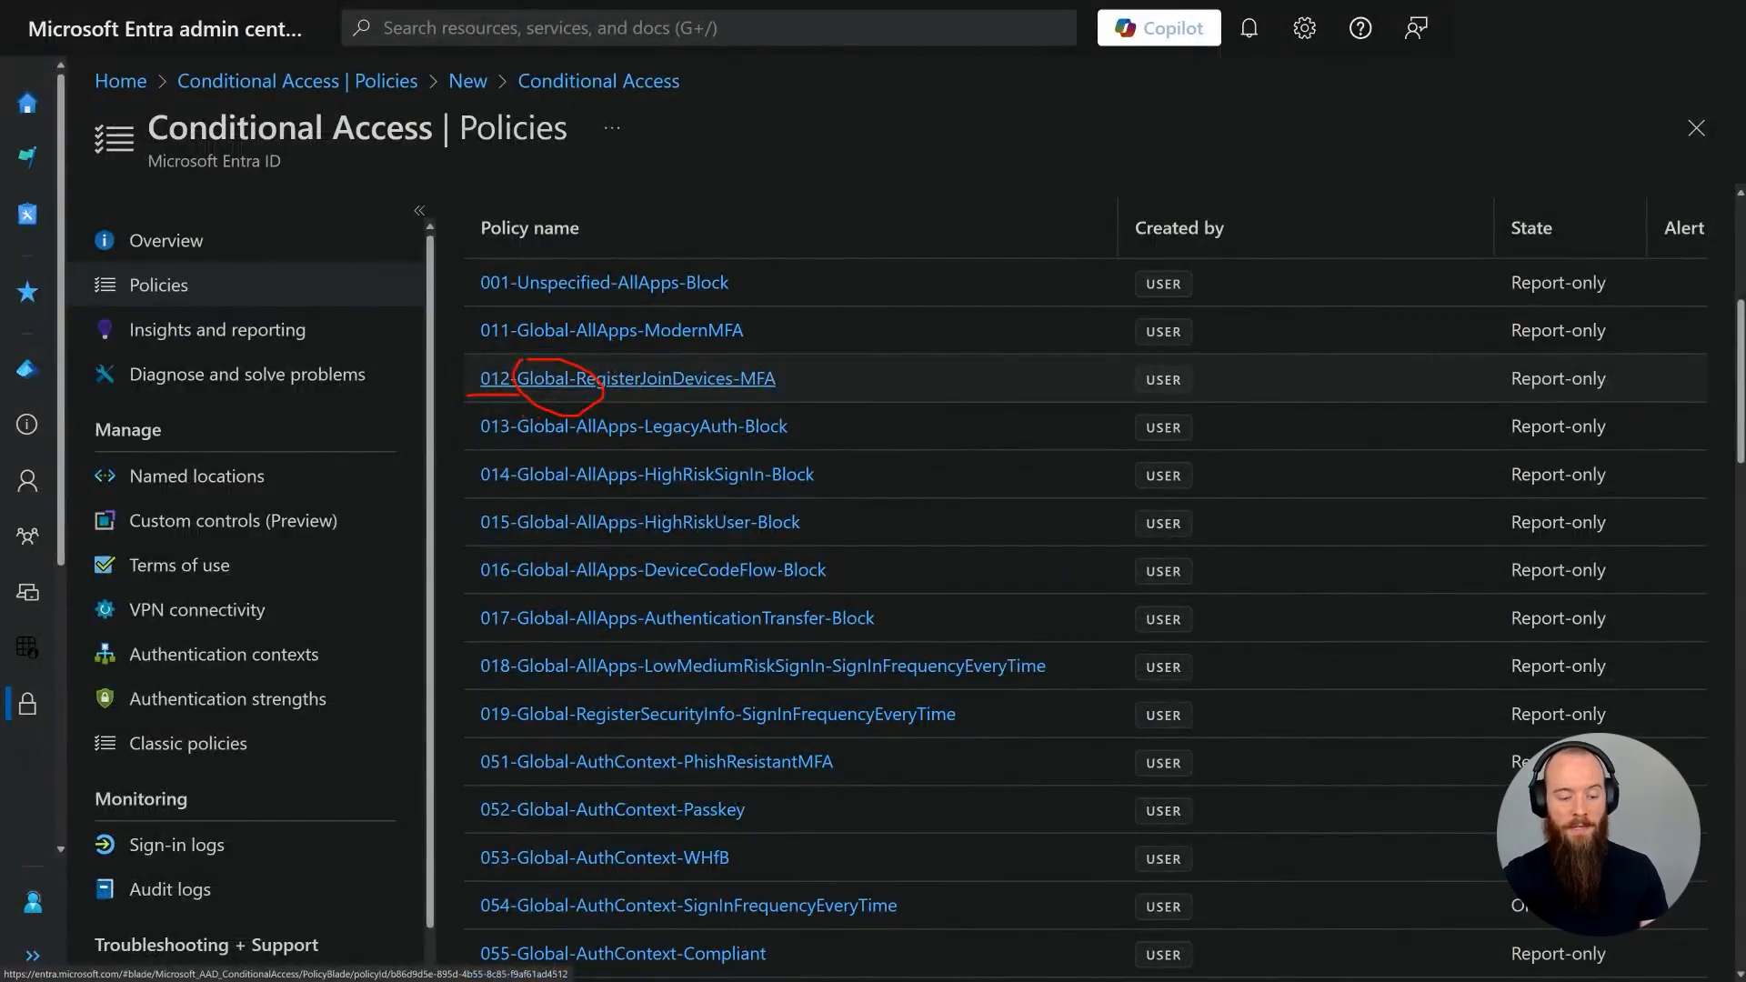
# Open the 105-Admins-AllApps-Passkey policy from the Admins section of the list.
pyautogui.scroll(-3)
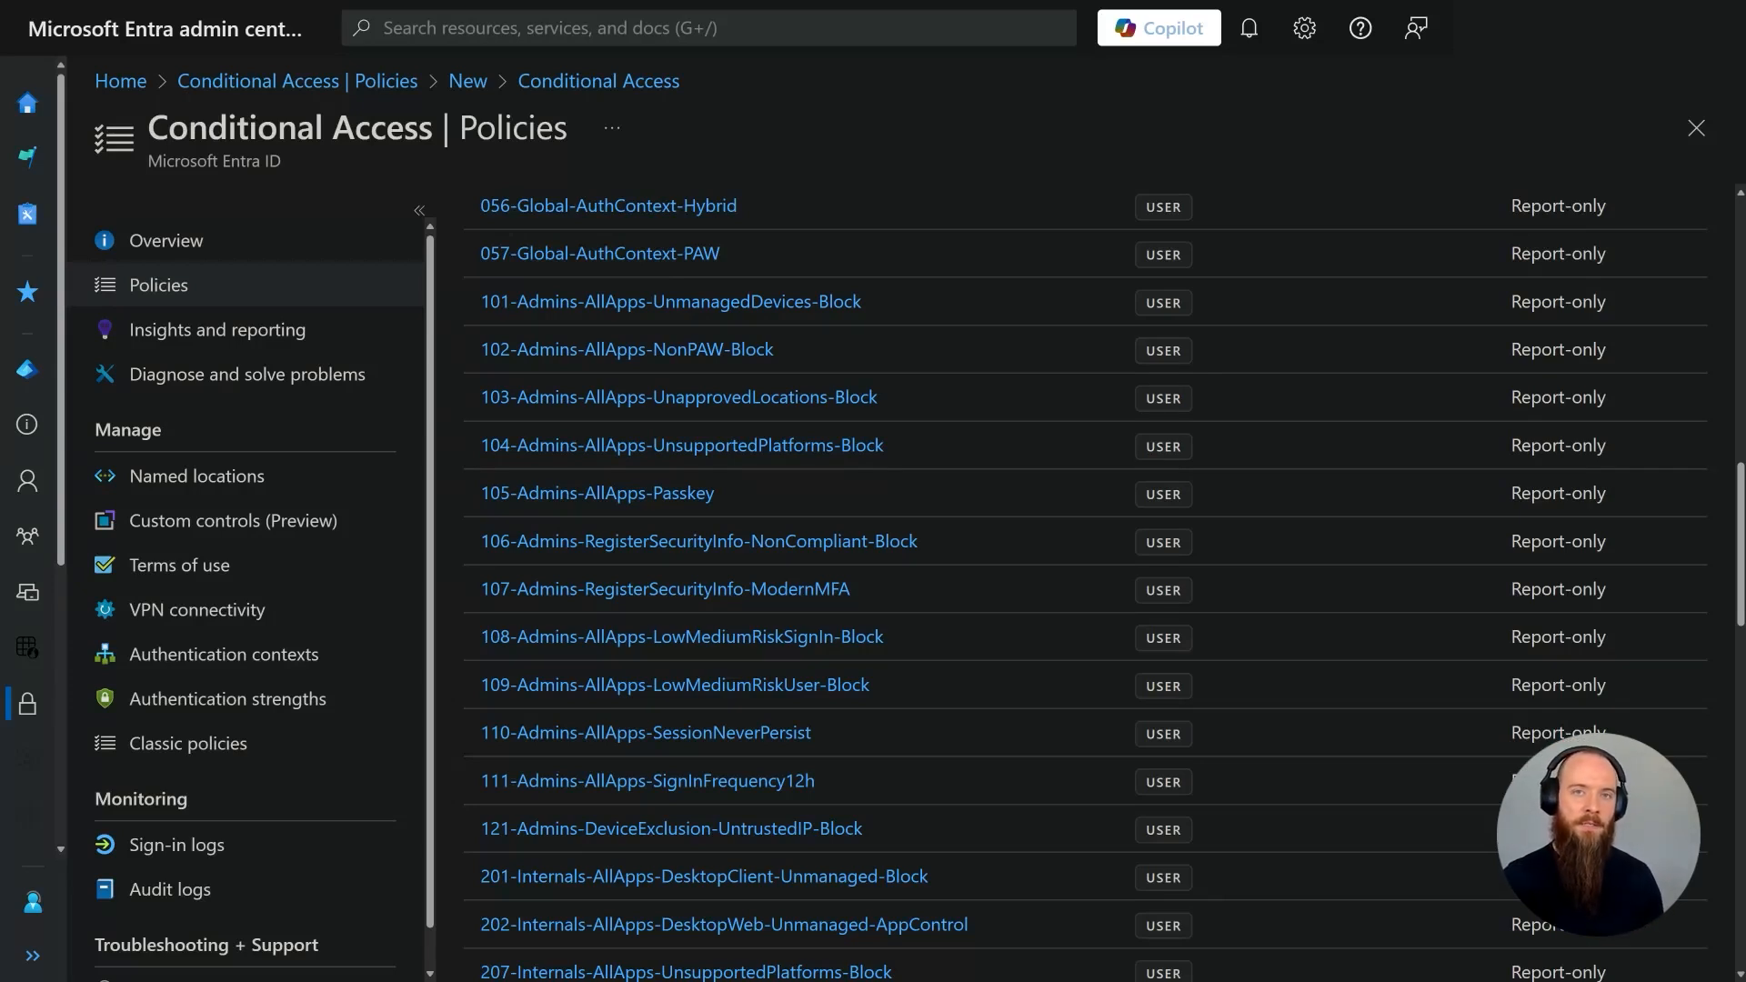
pyautogui.moveTo(688, 491)
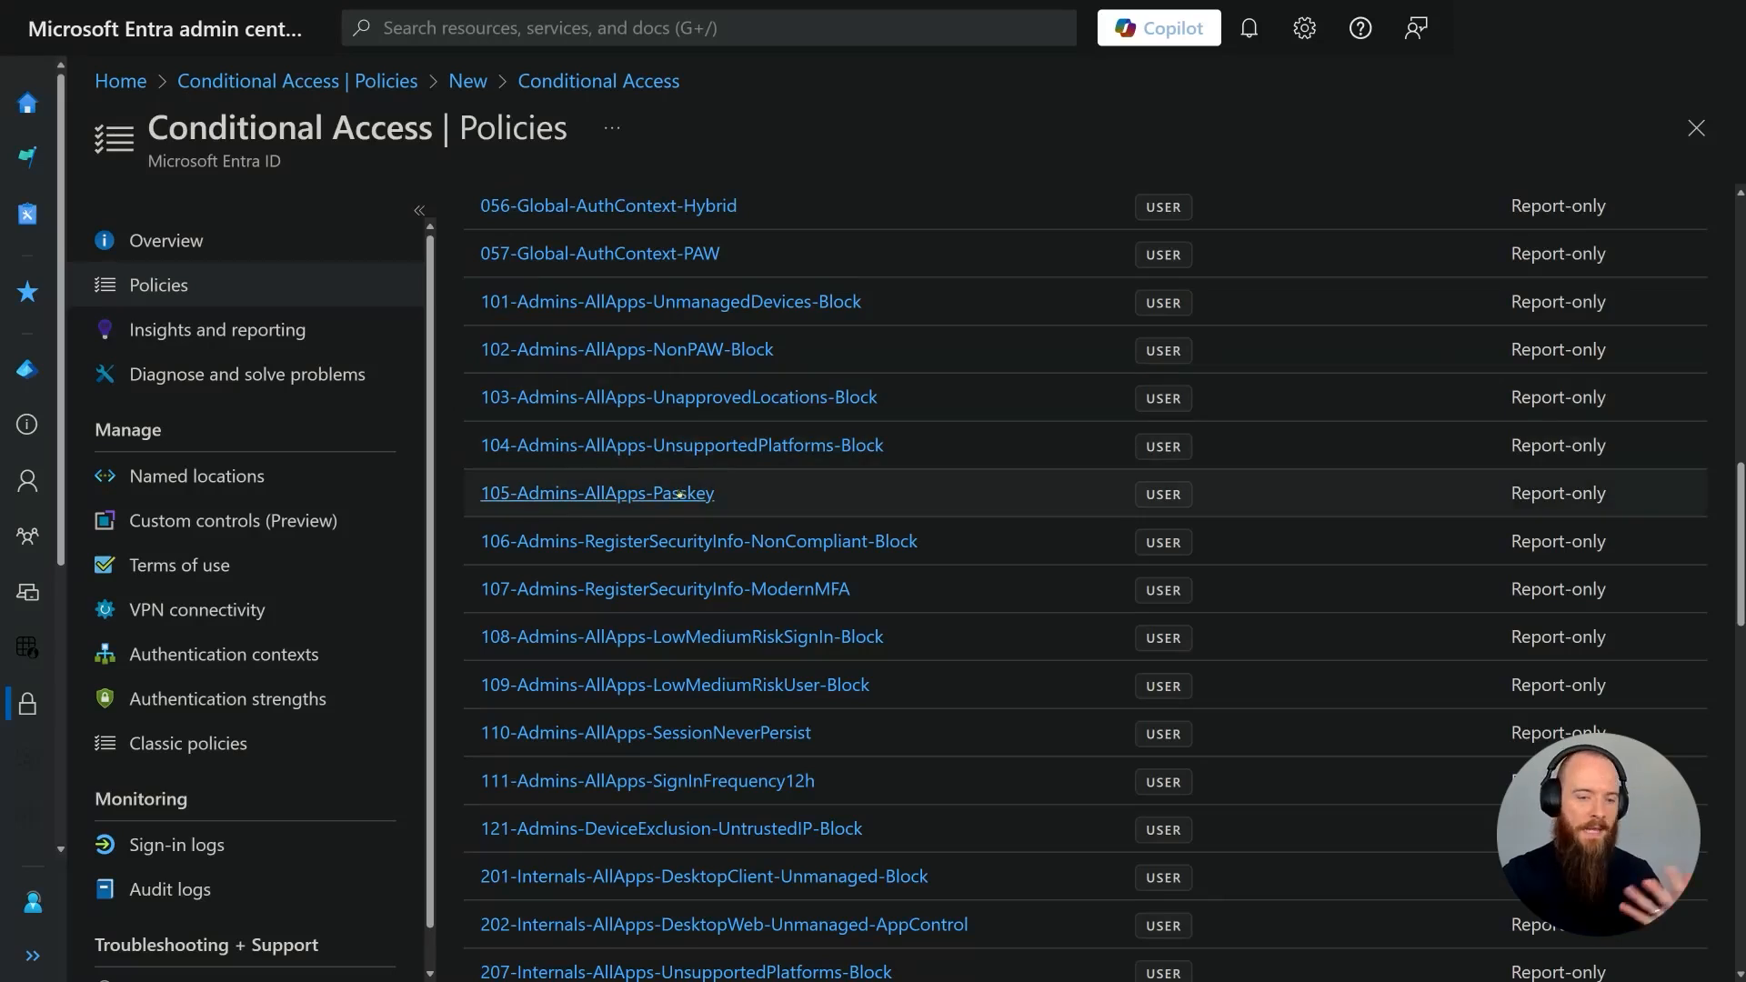
pyautogui.click(597, 493)
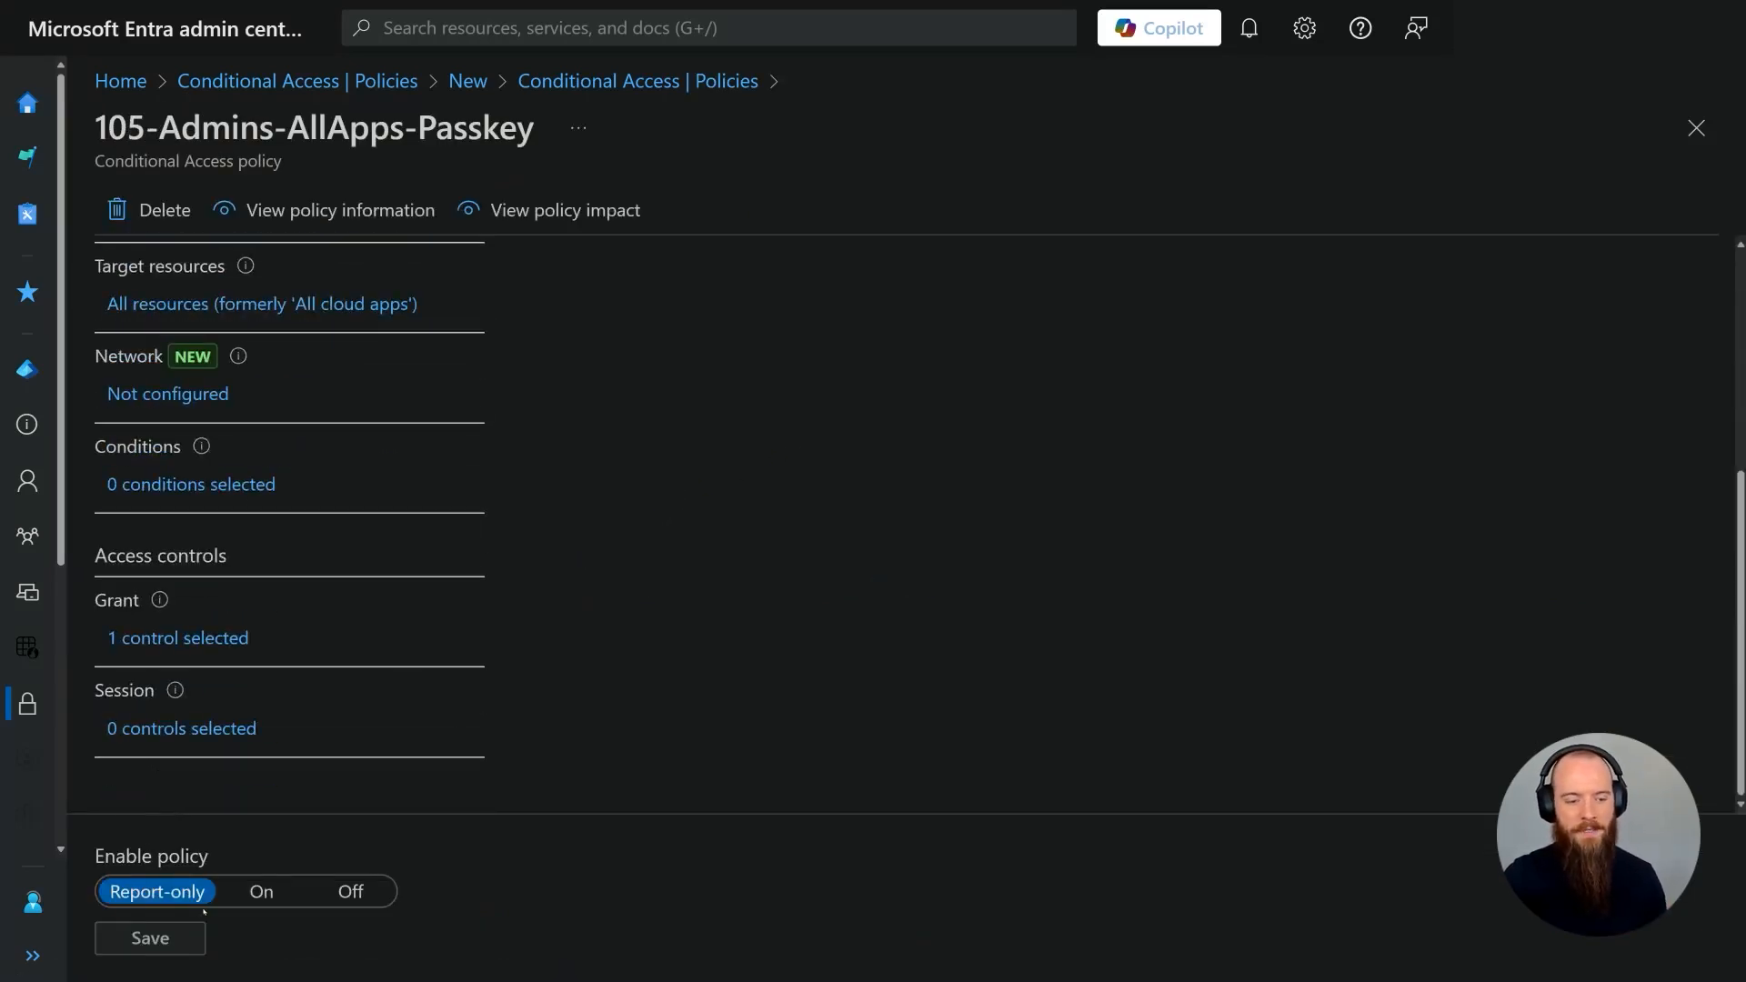
pyautogui.moveTo(217, 881)
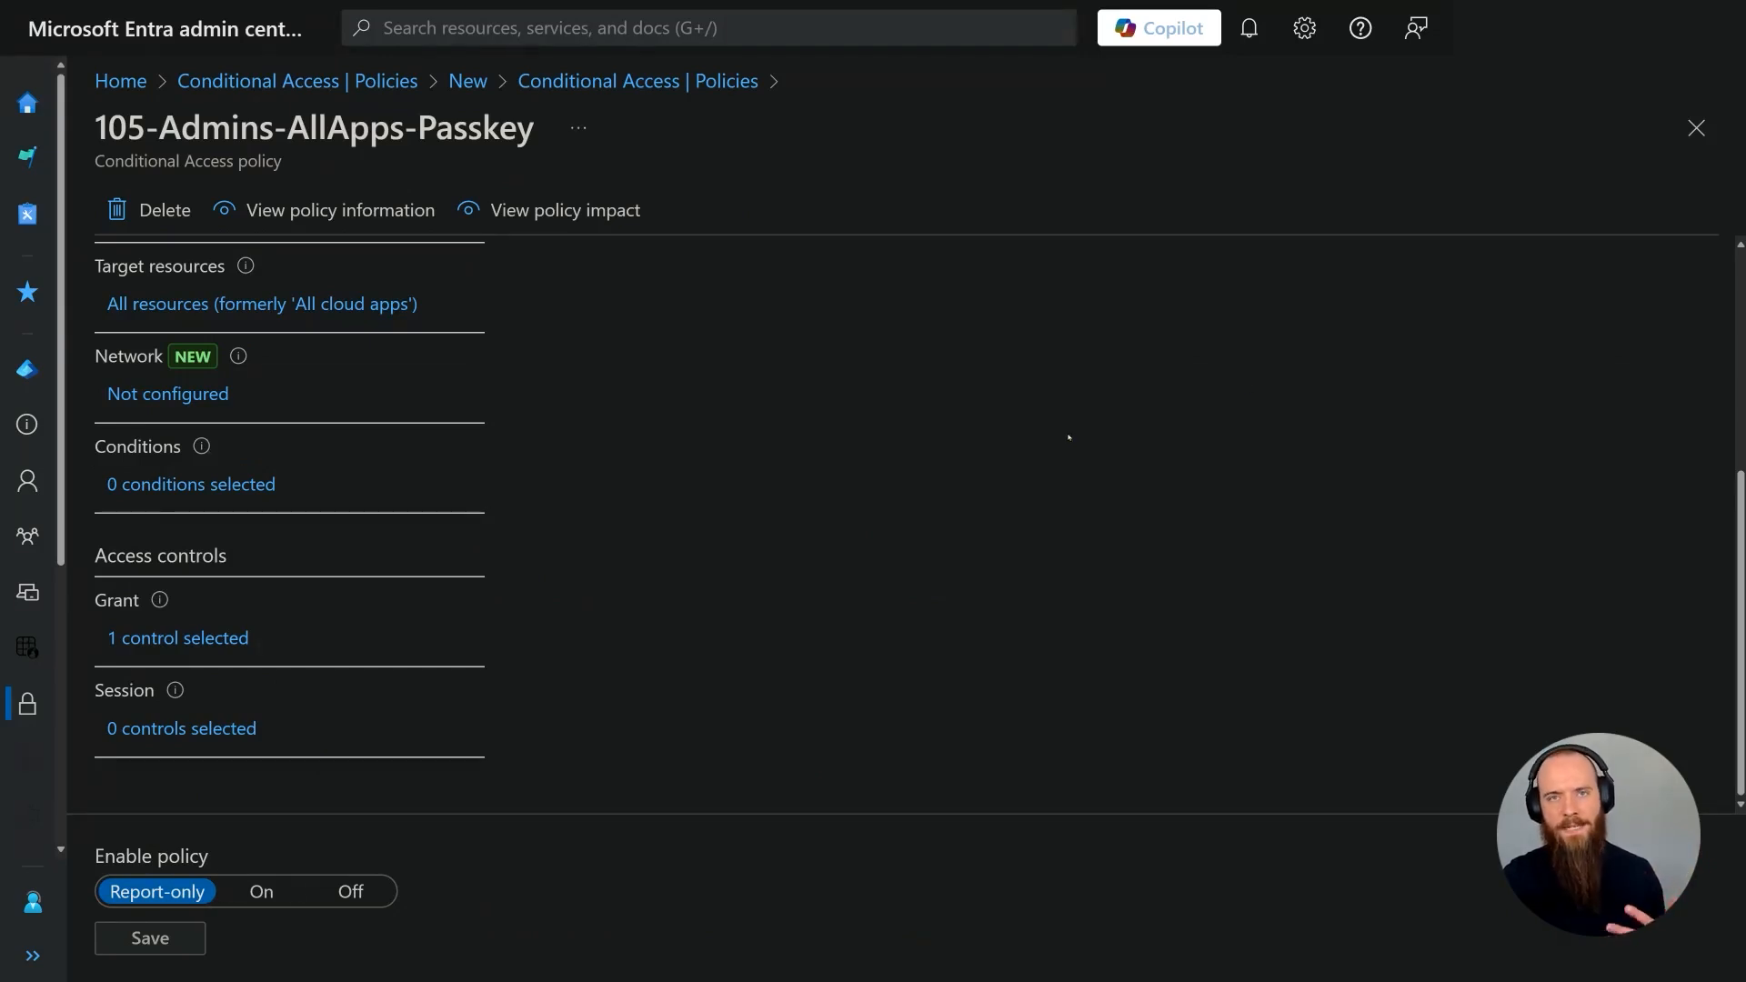
pyautogui.moveTo(891, 711)
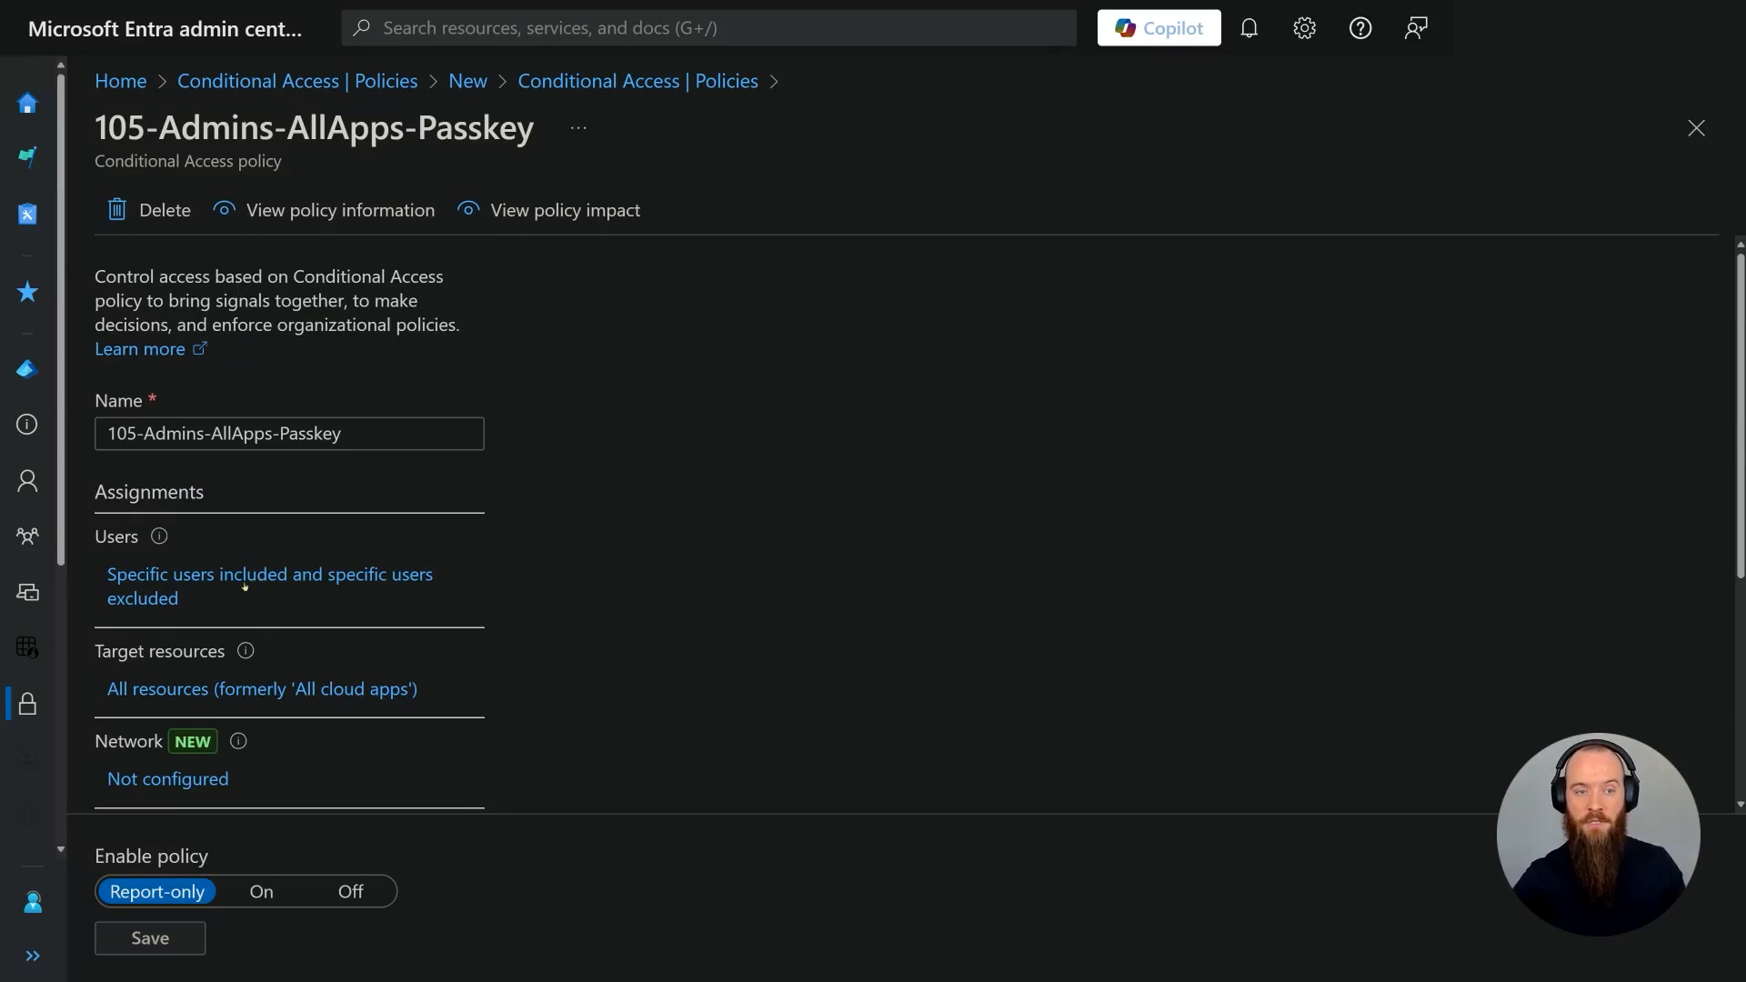
# Show the Passkey policy's user assignment with one selected group.
pyautogui.click(269, 586)
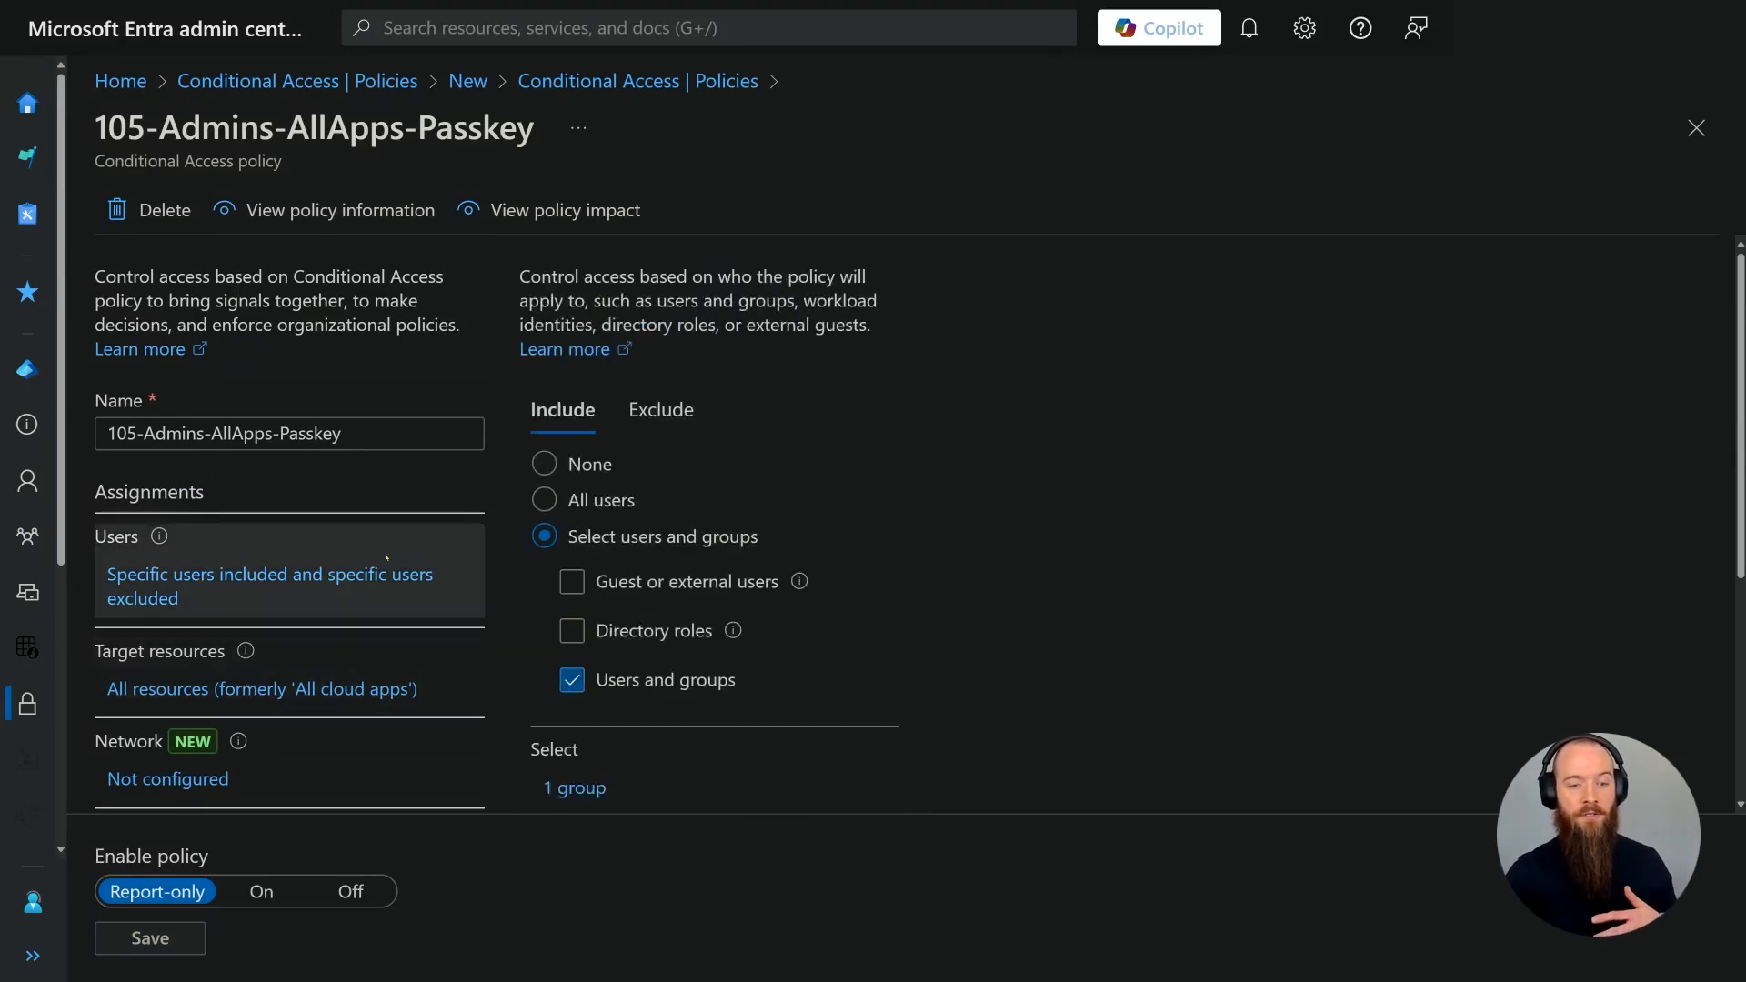
# Open the users and groups picker for the included group, listing 35 results.
pyautogui.click(575, 788)
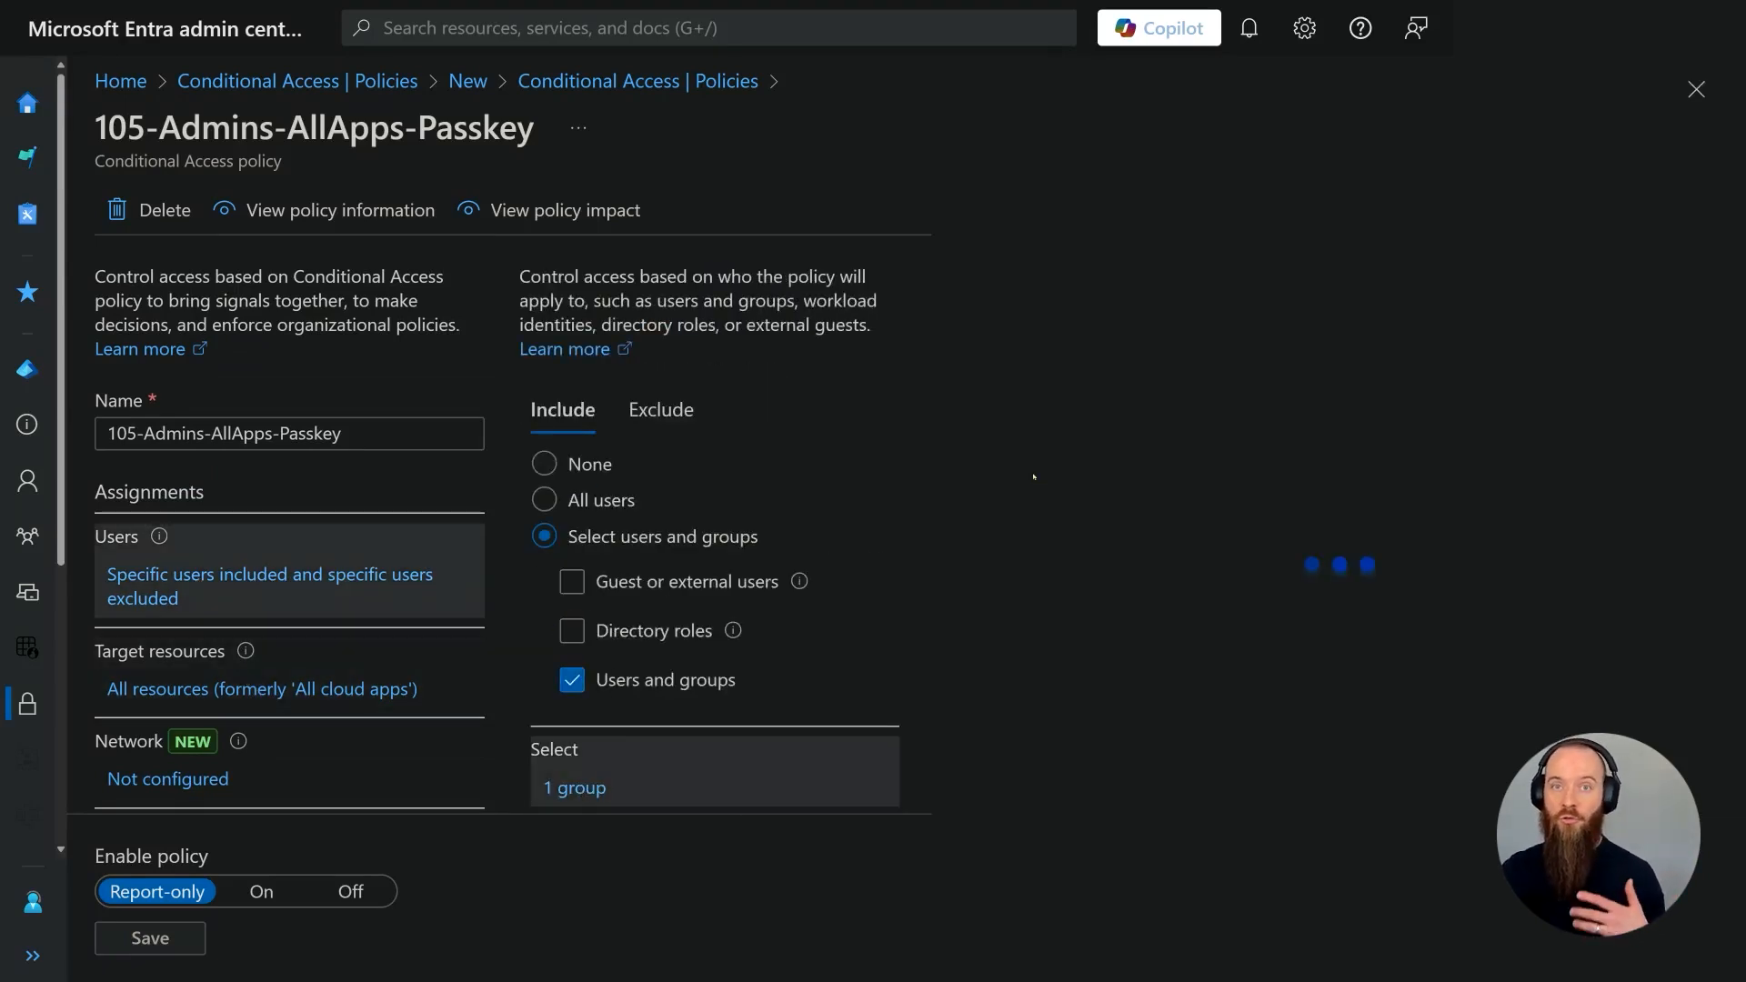
pyautogui.click(575, 788)
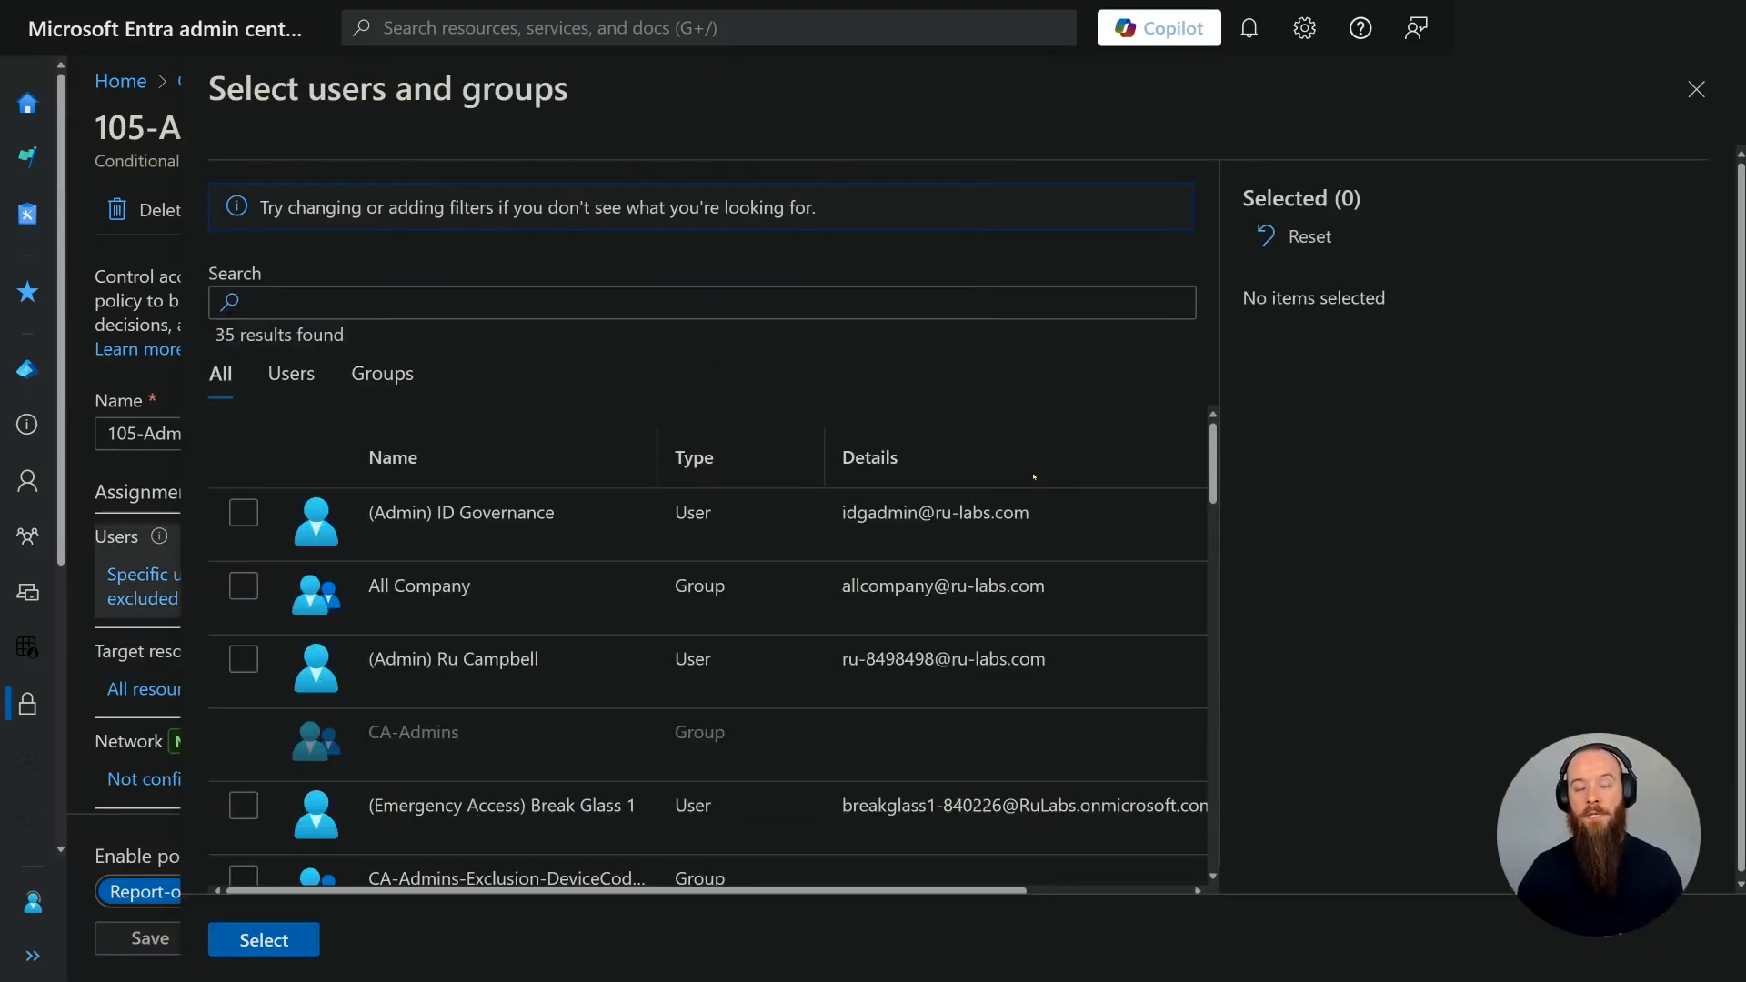